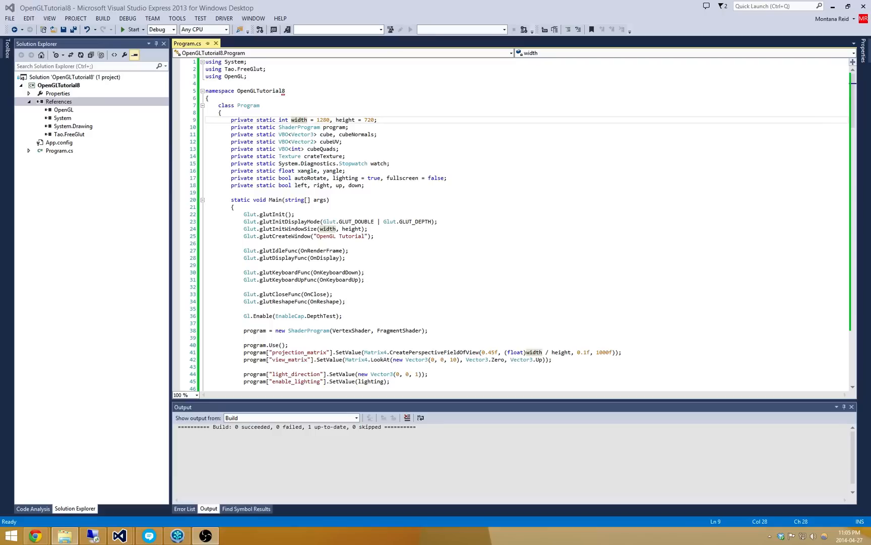
pyautogui.moveTo(158, 419)
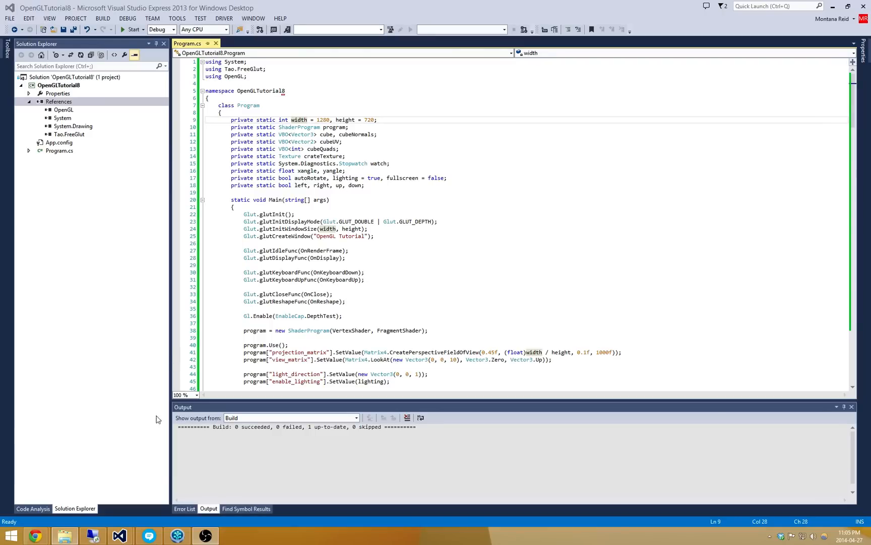
pyautogui.moveTo(330, 279)
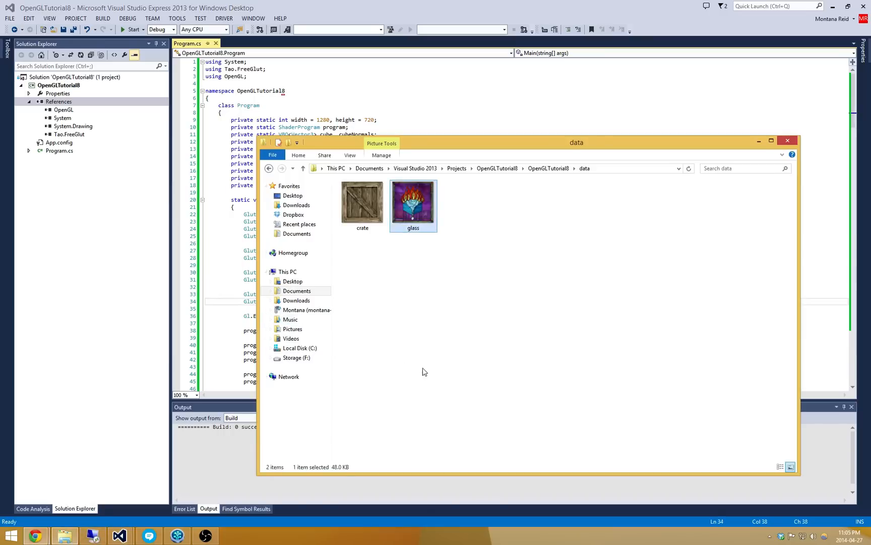
# Preview the glass texture image, then close the data folder to return to Program.cs
pyautogui.doubleClick(413, 200)
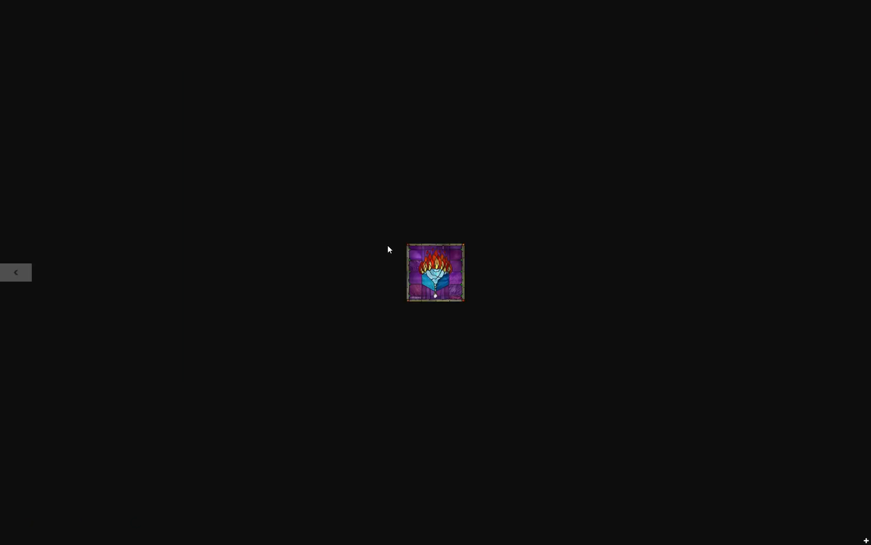
pyautogui.moveTo(429, 220)
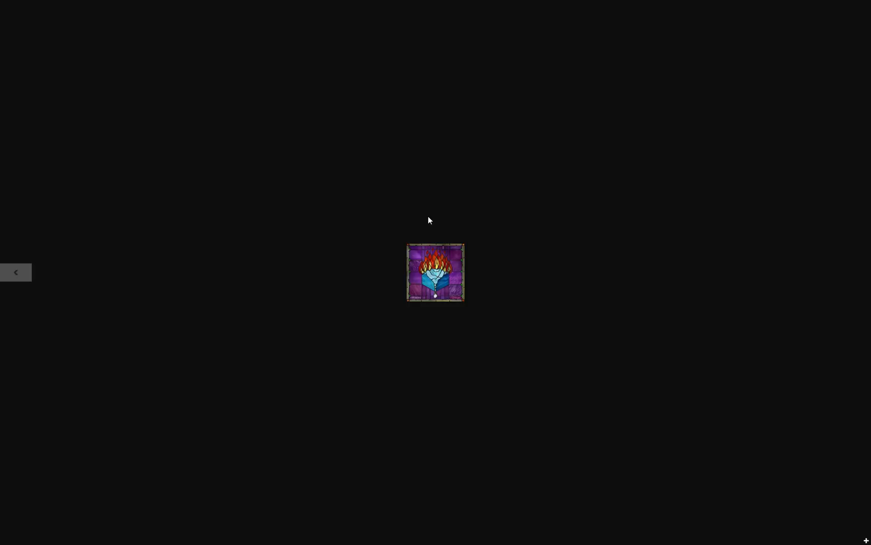
pyautogui.moveTo(419, 272)
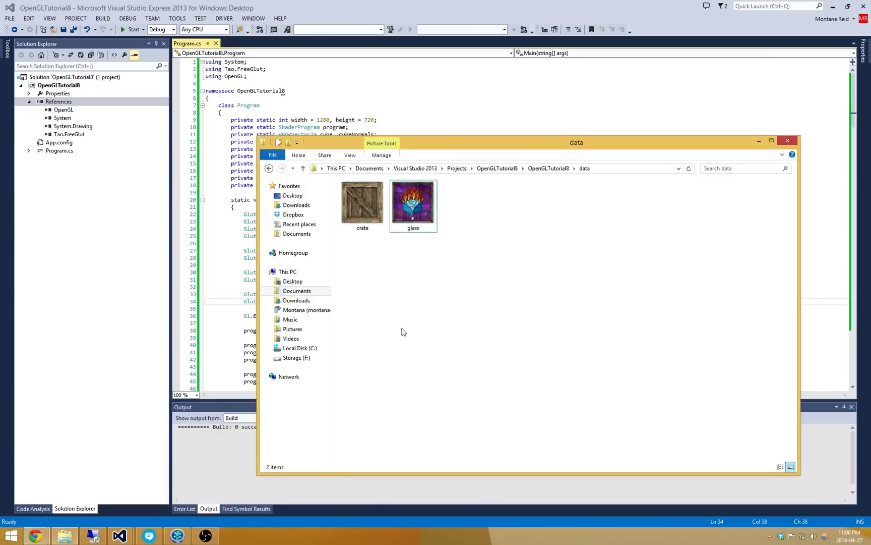
pyautogui.click(413, 201)
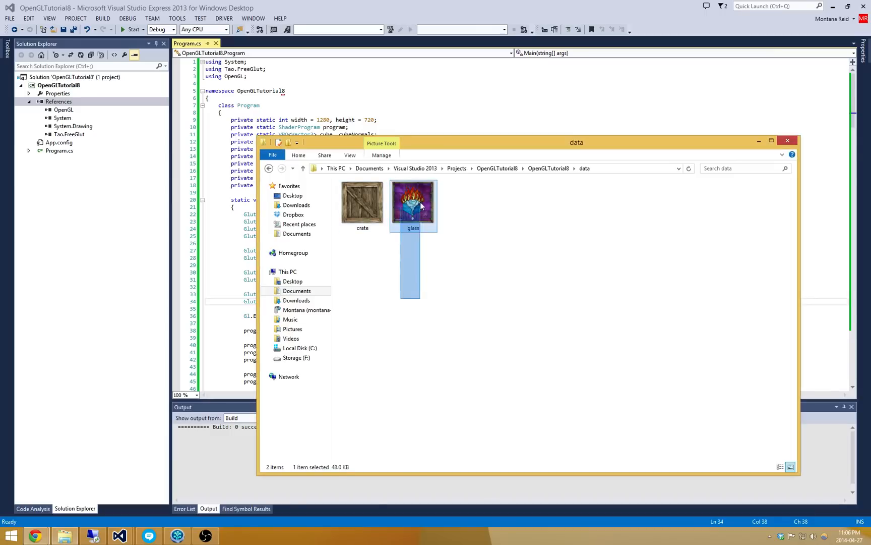
pyautogui.click(423, 294)
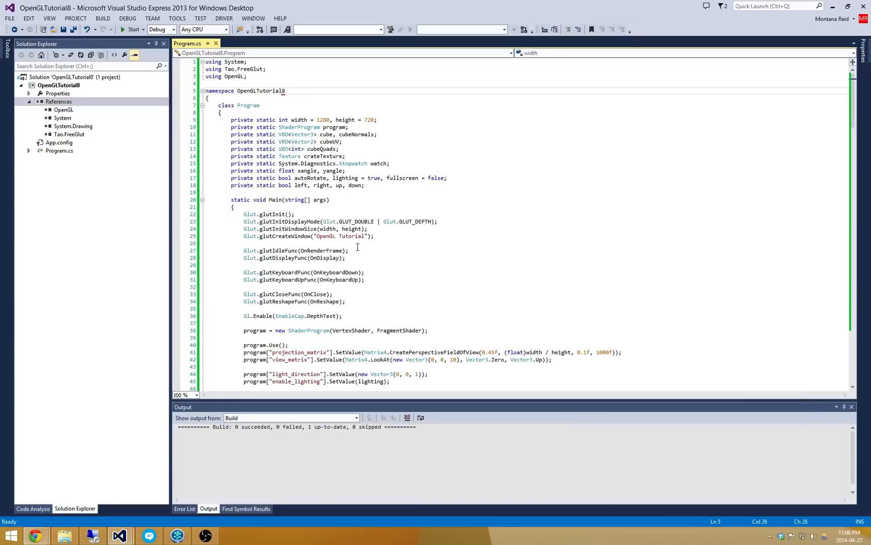
# Scroll down to Main and select the crateTexture variable name for refactoring
pyautogui.click(384, 221)
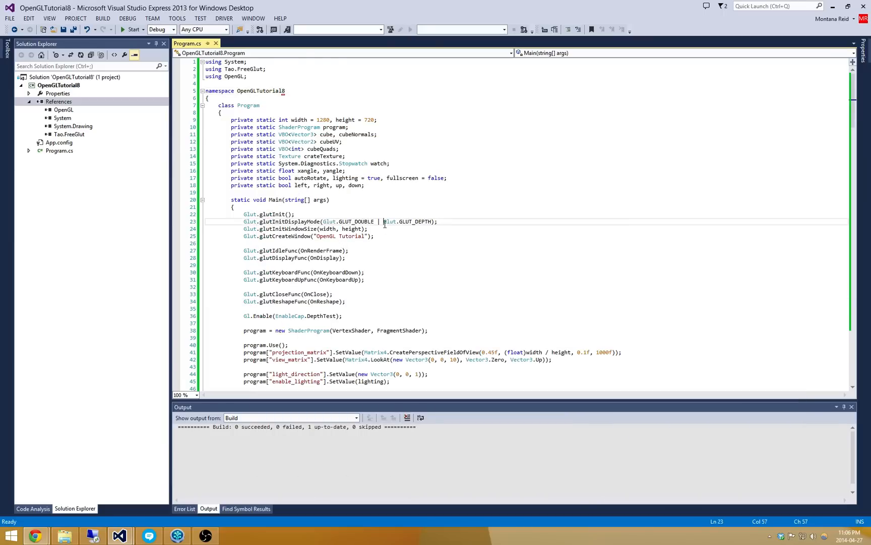
pyautogui.scroll(-3)
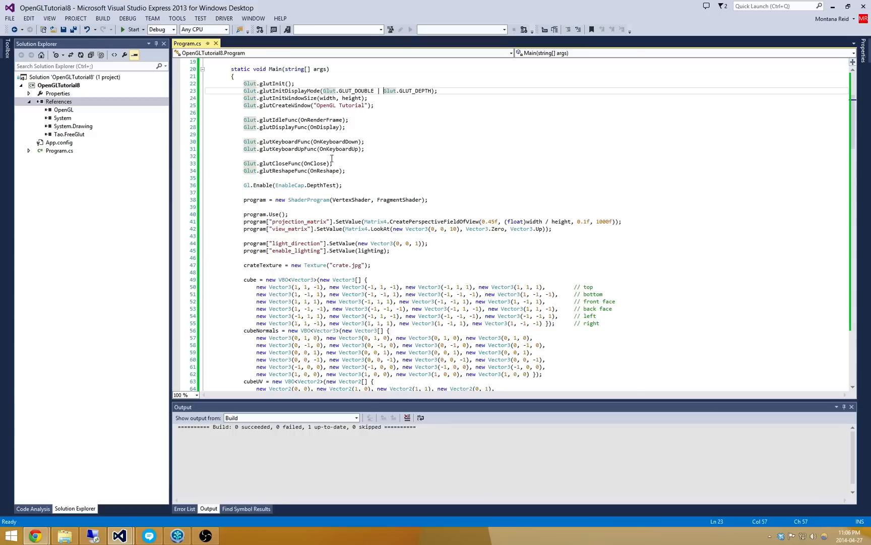
pyautogui.moveTo(462, 143)
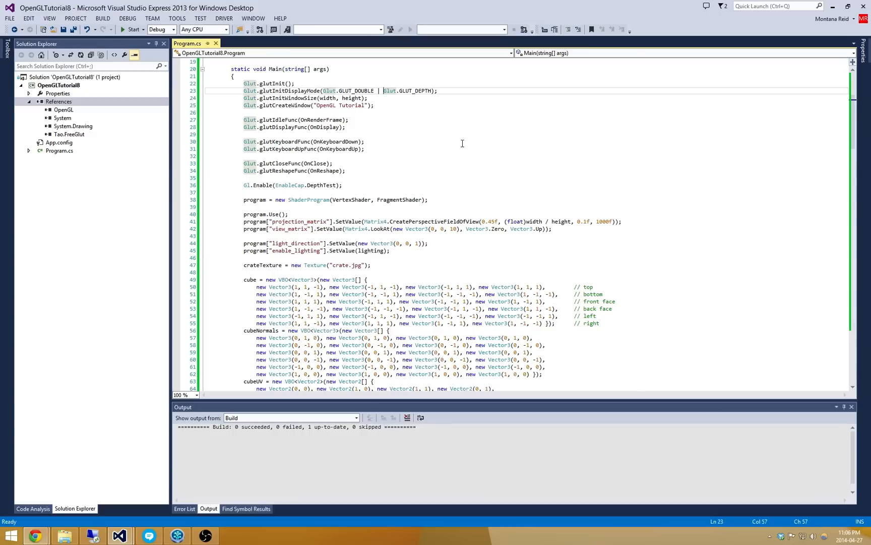
pyautogui.moveTo(337, 179)
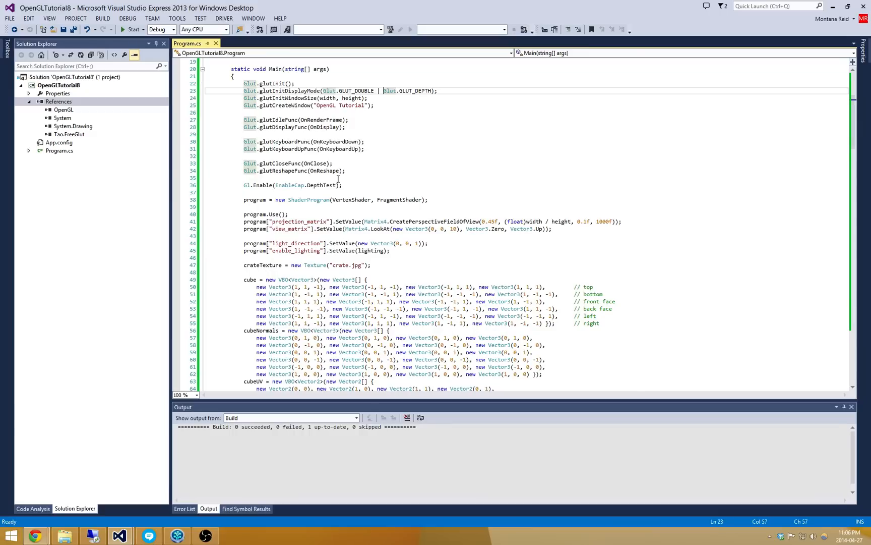
pyautogui.moveTo(464, 146)
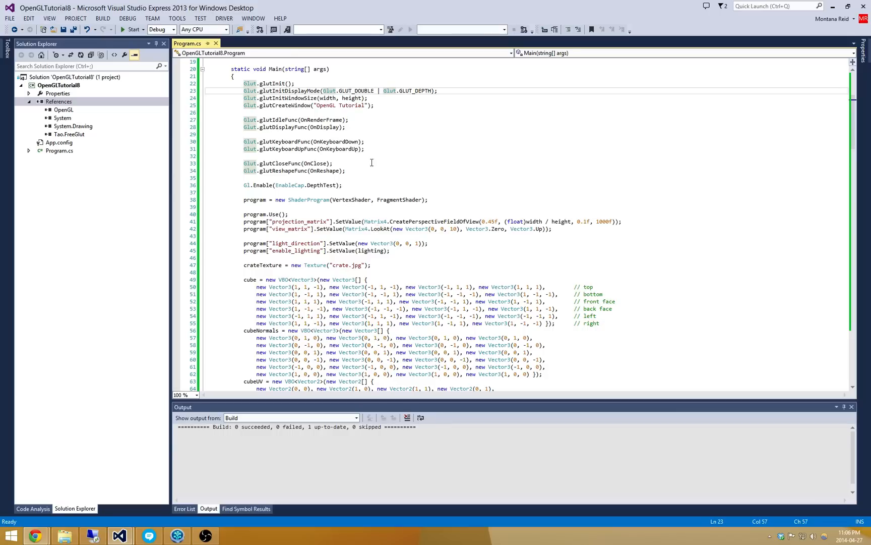
pyautogui.moveTo(337, 166)
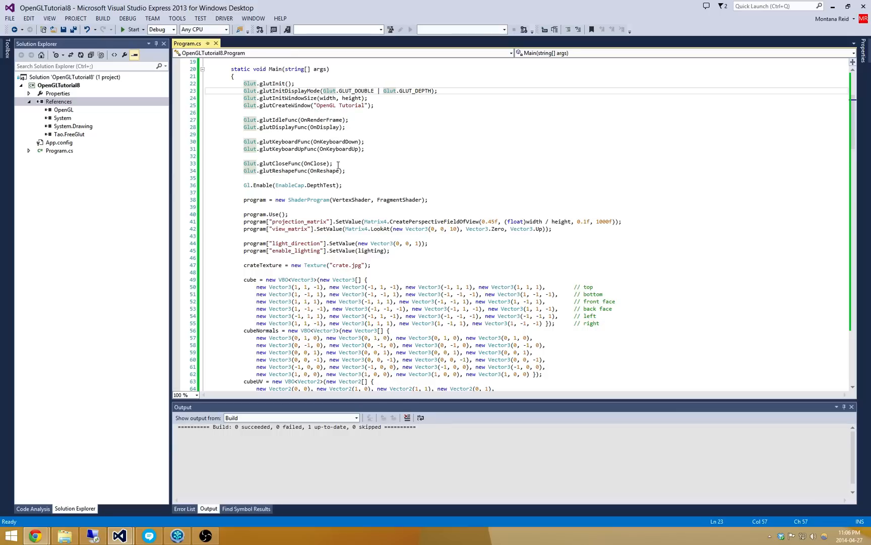
pyautogui.click(387, 200)
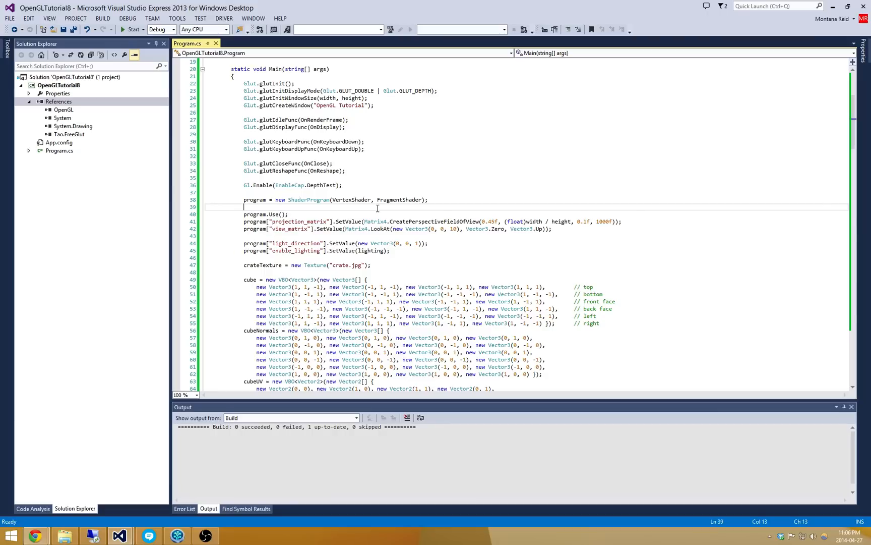
pyautogui.scroll(-3)
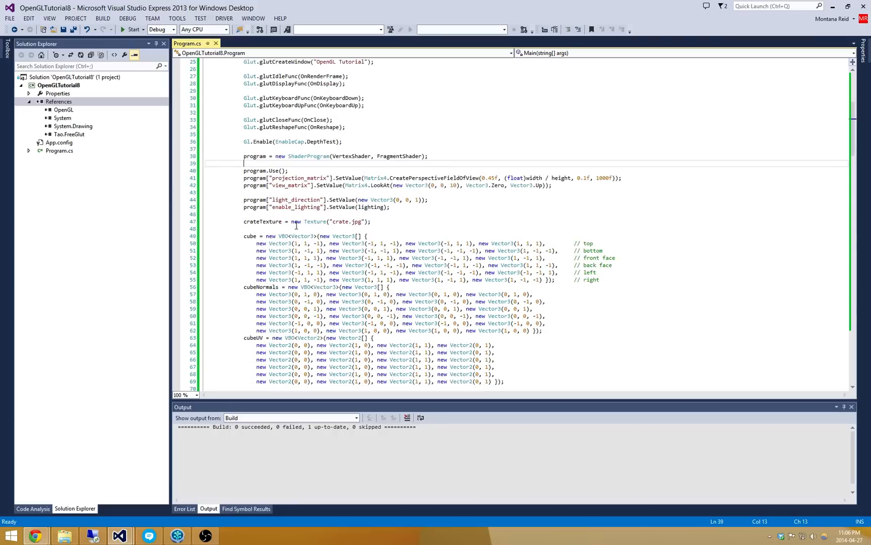
pyautogui.doubleClick(262, 222)
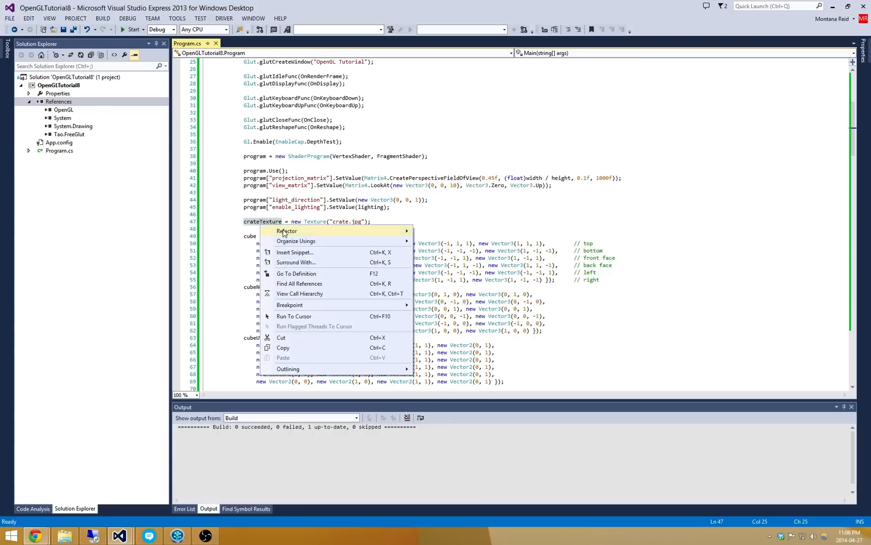
# Rename crateTexture to glassTexture, load glass.bmp instead of crate.jpg, and run the program
pyautogui.click(287, 230)
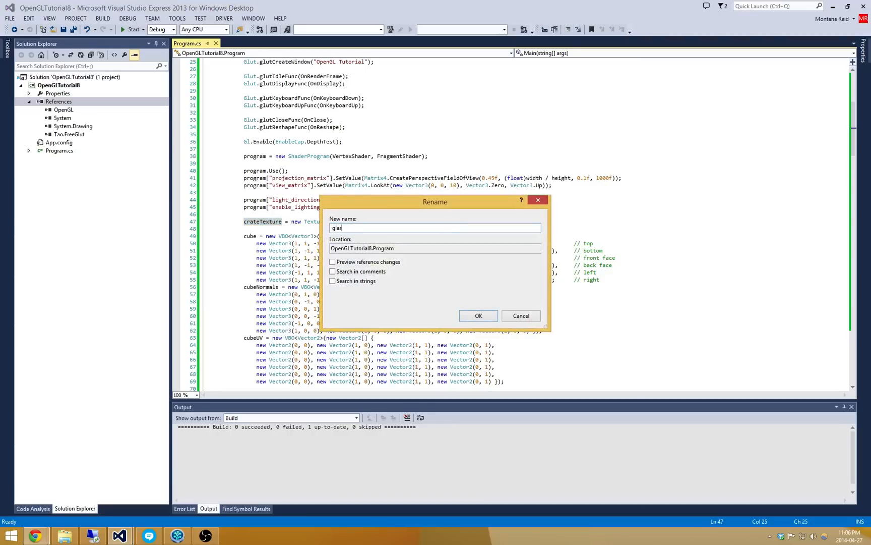
pyautogui.click(478, 315)
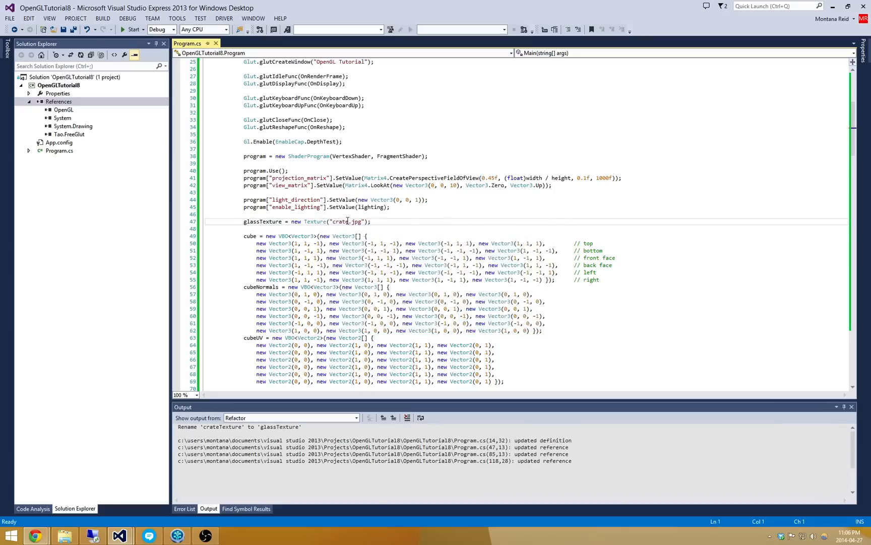
pyautogui.doubleClick(346, 222)
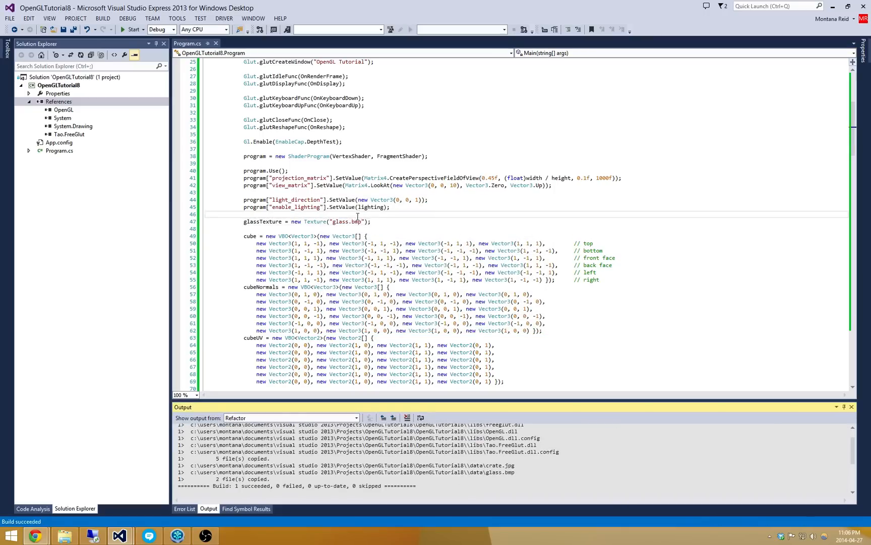
pyautogui.click(130, 30)
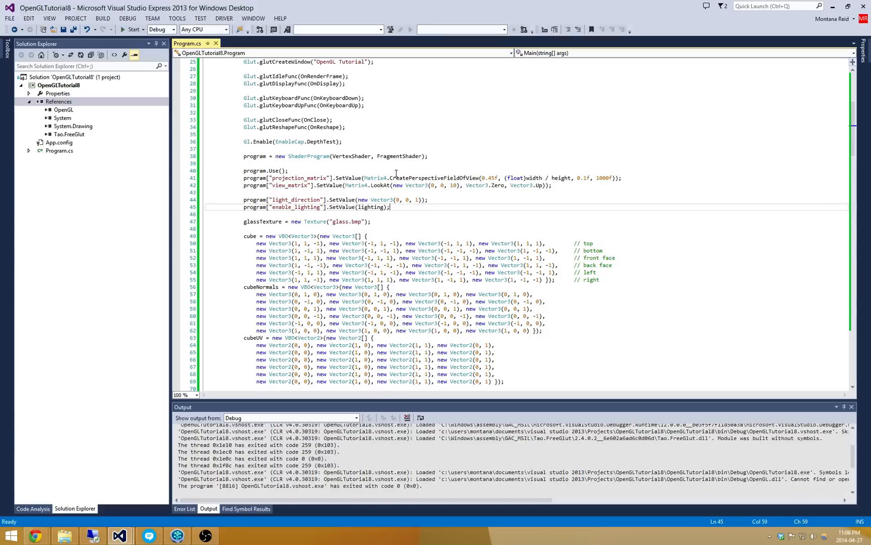
pyautogui.moveTo(314, 156)
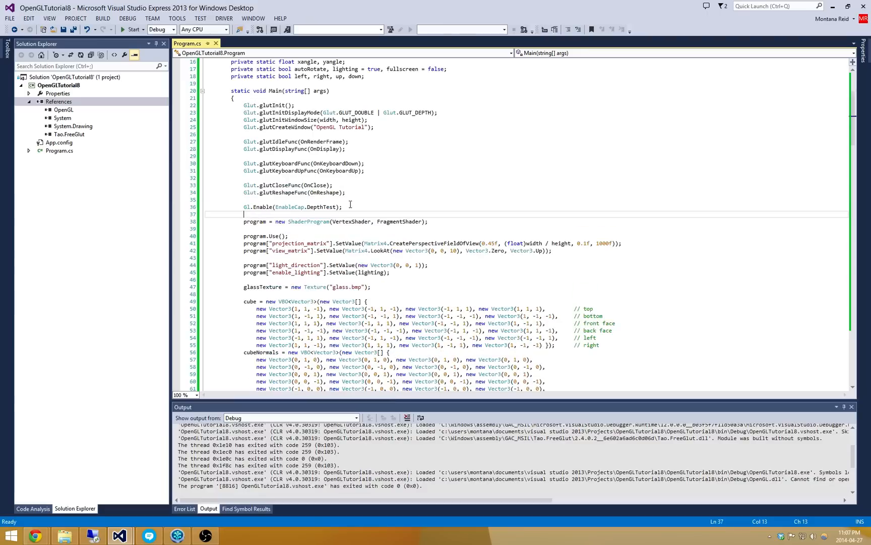
# Add Gl.Enable(EnableCap.Blend) and Gl.BlendFunc(SrcAlpha, OneMinusSrcAlpha) below the depth test line
pyautogui.write('Gl.Enable(EnableCap.Blend);')
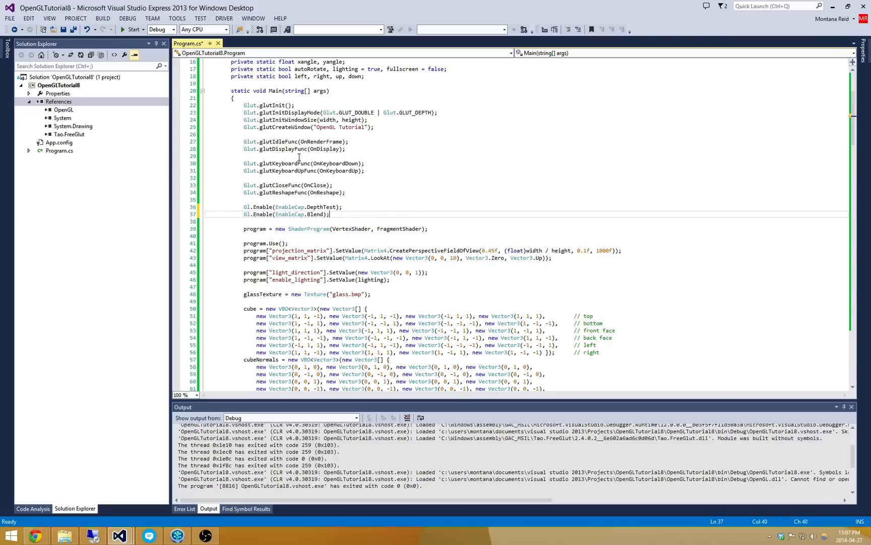
pyautogui.write('Gl.B')
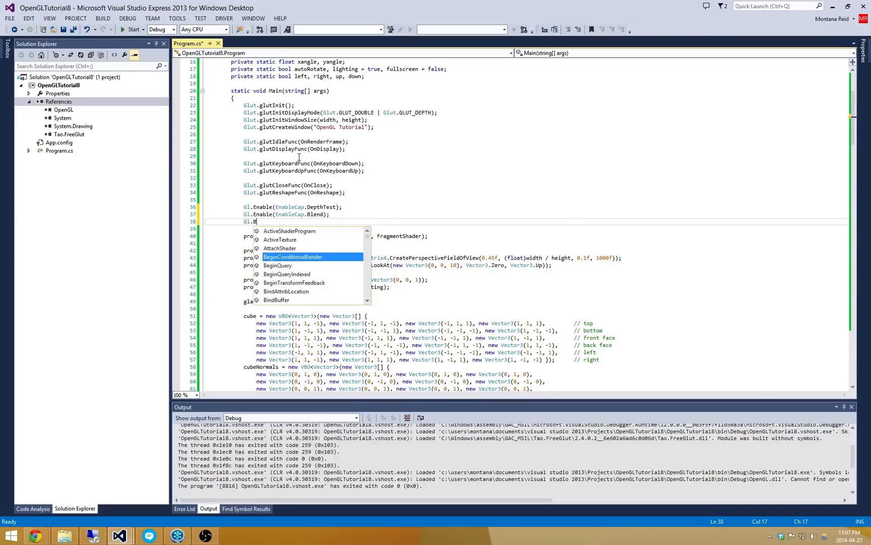
pyautogui.write('lendFunc')
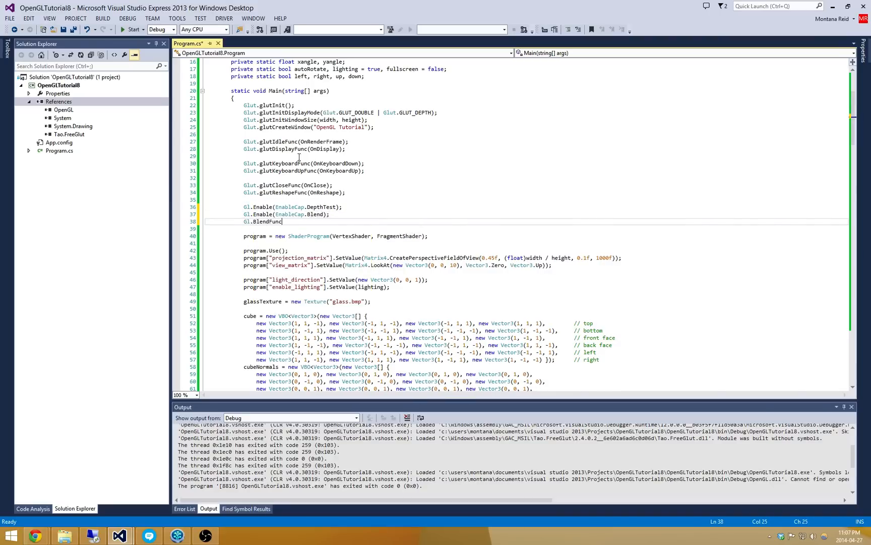
pyautogui.write('(')
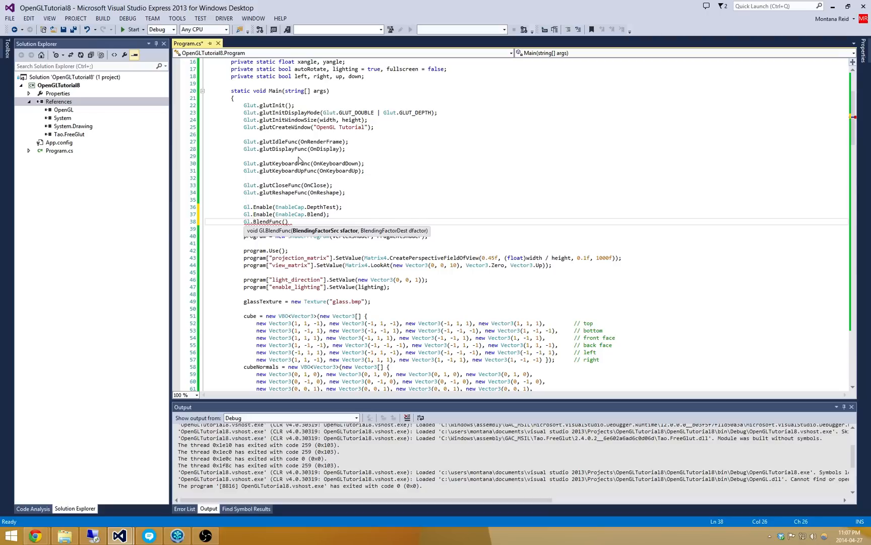
pyautogui.write('BlendingFactorSrc.SrcAlpha')
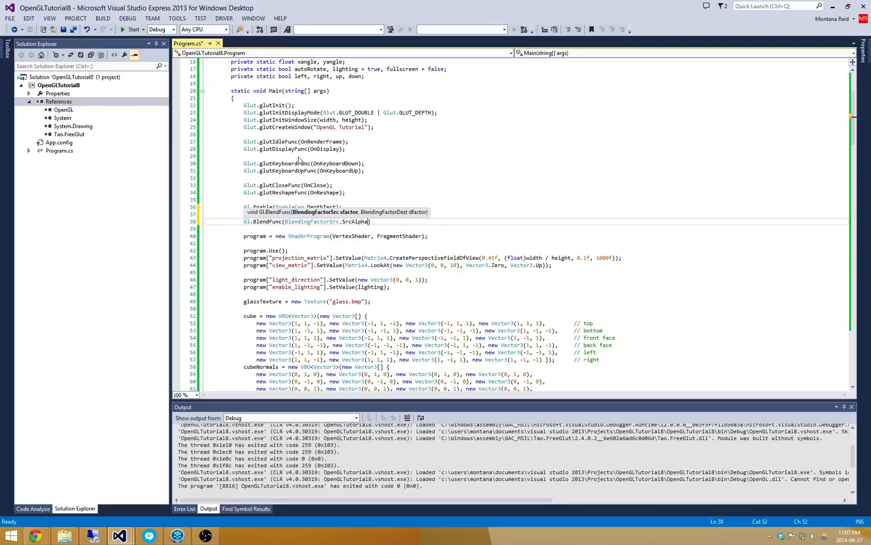
pyautogui.write(', BlendingFactorDest')
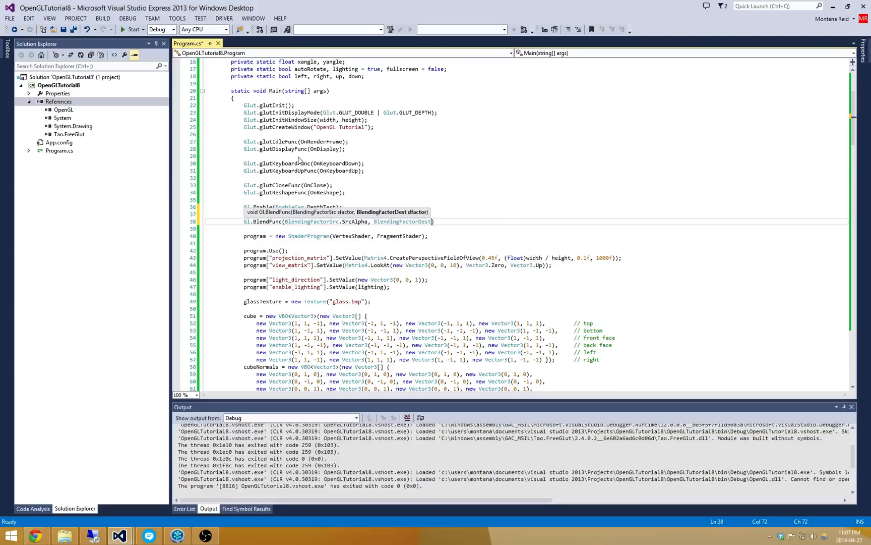
pyautogui.write('OneMinusSrcAlpha')
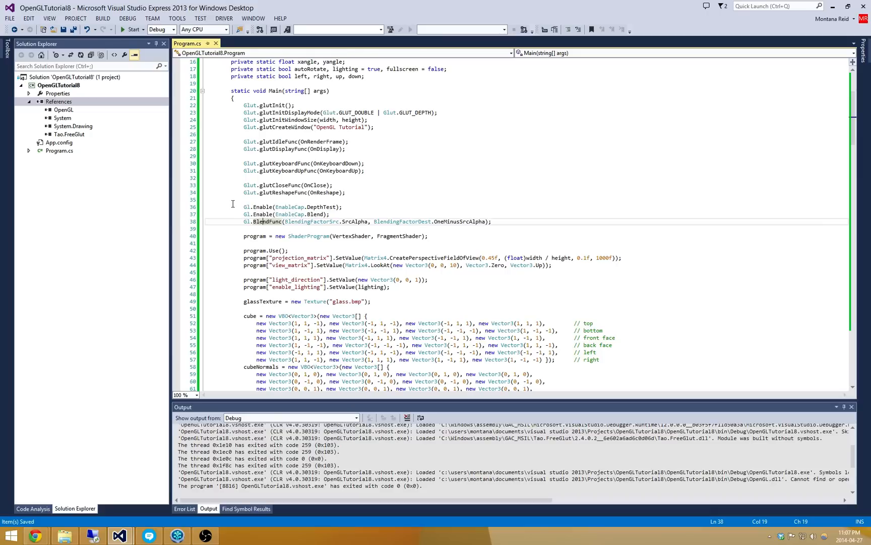
# Replace Gl.Enable(EnableCap.DepthTest) with Gl.Disable(EnableCap.DepthTest) in Main
pyautogui.click(321, 207)
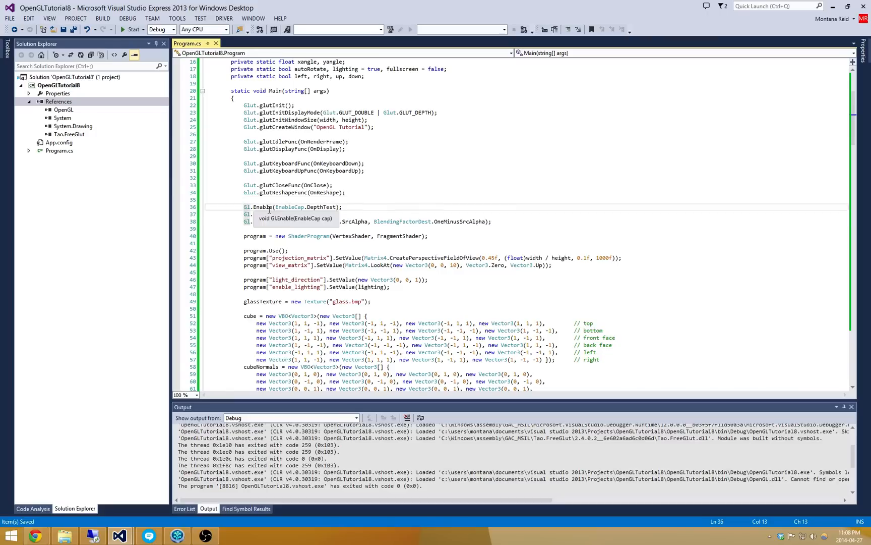
pyautogui.write('Disable')
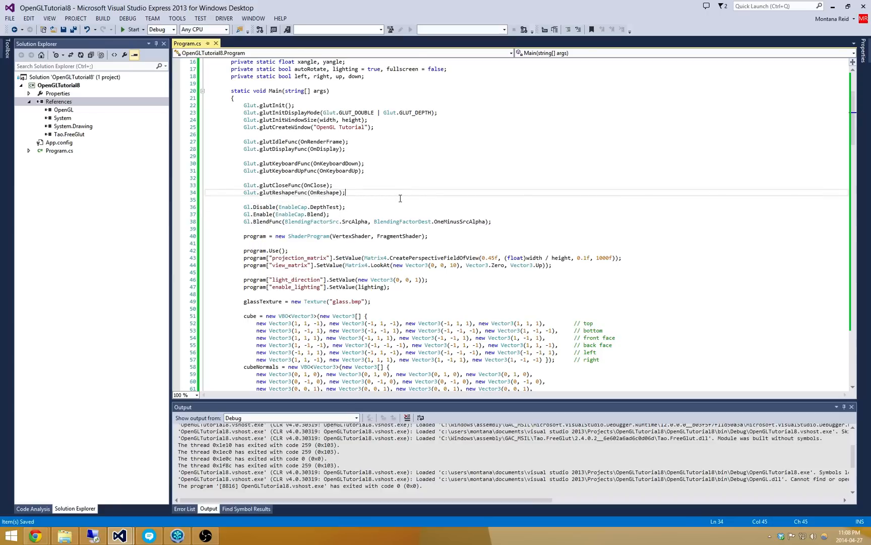
pyautogui.moveTo(398, 213)
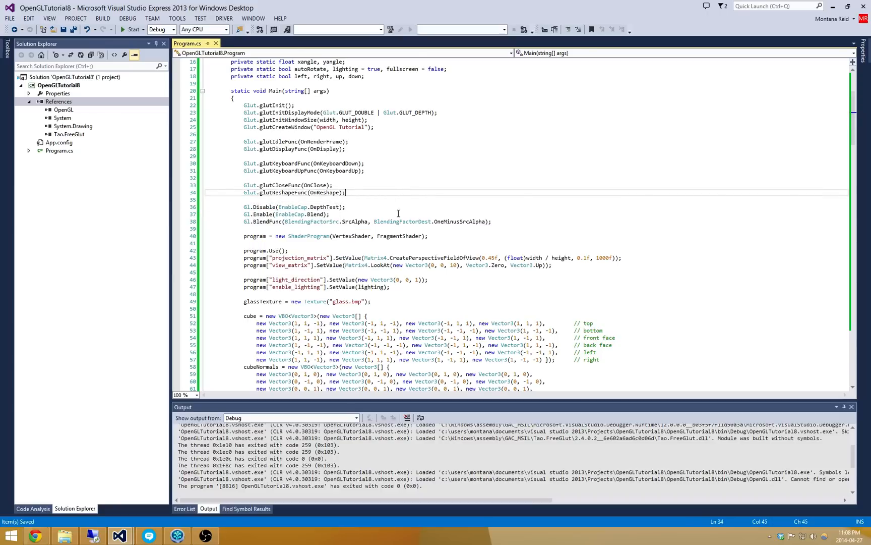
pyautogui.moveTo(455, 278)
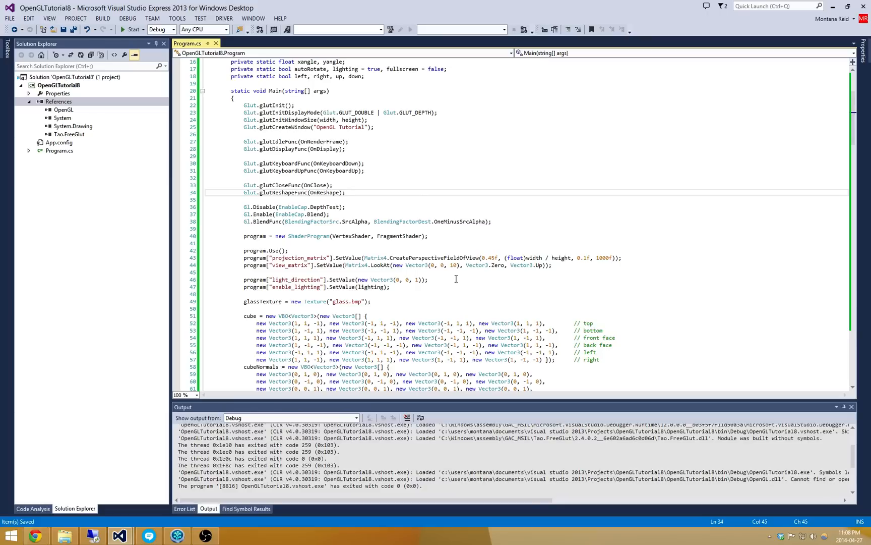
pyautogui.scroll(-3)
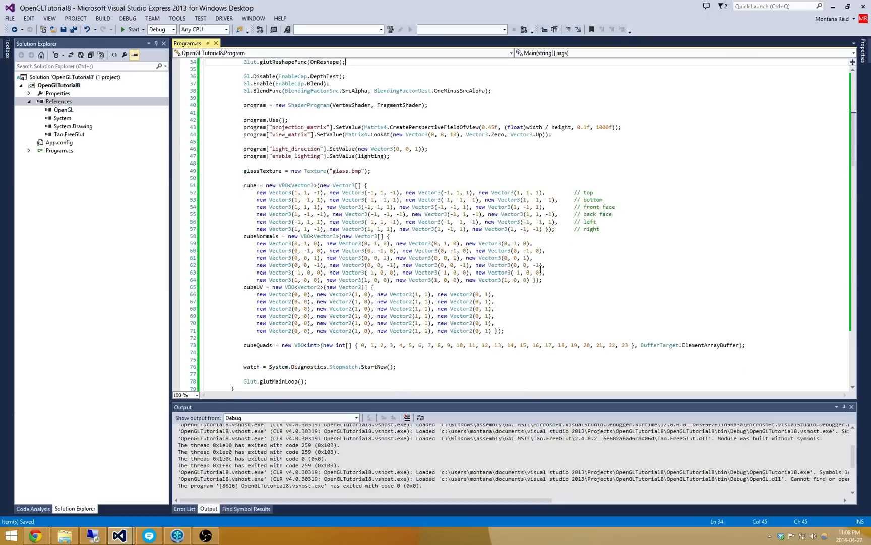
# Rewrite the fragment shader output as vec4(lighting * texture2D(texture, uv).xyz, 0.5)
pyautogui.scroll(-3)
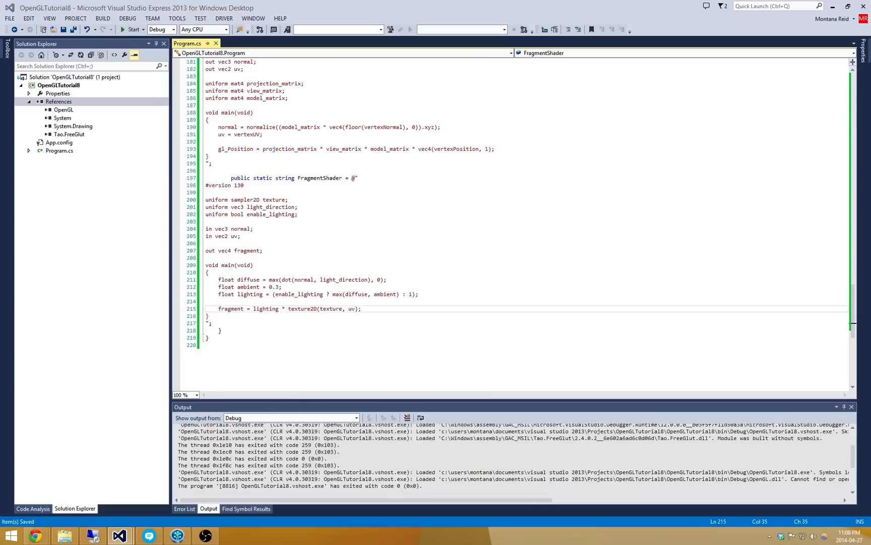
pyautogui.click(361, 309)
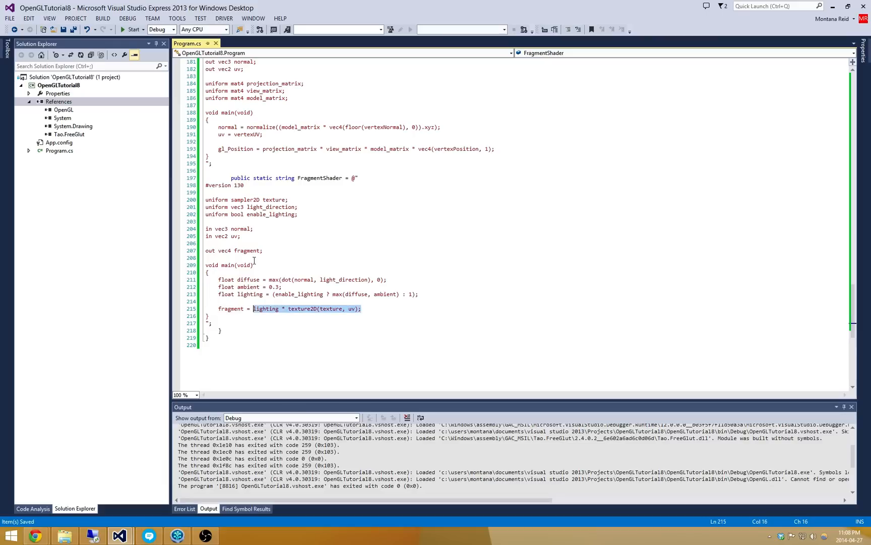
pyautogui.write('vec4(ligh')
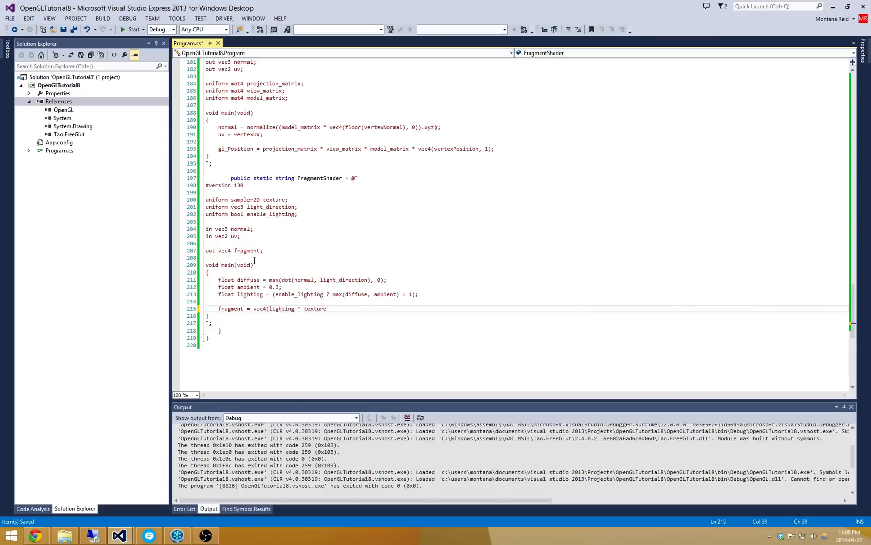
pyautogui.write('2D(texture,')
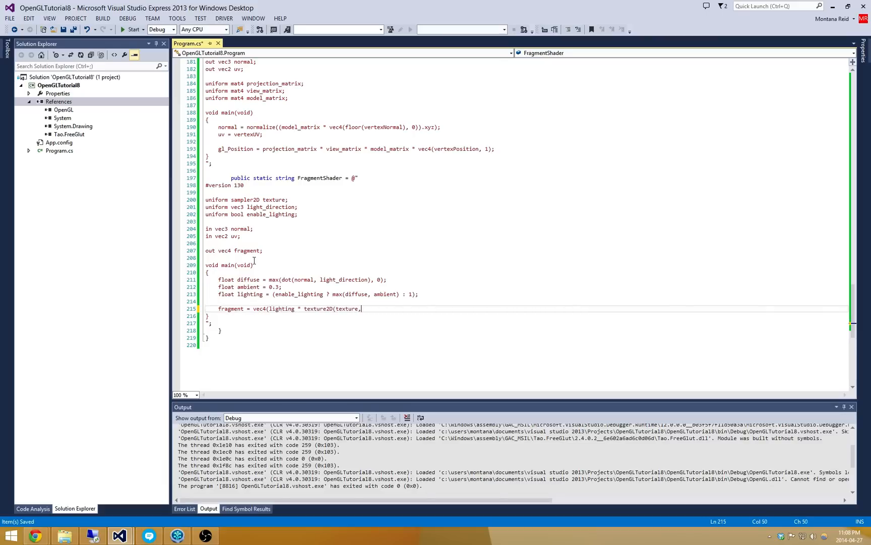
pyautogui.write('uv).xyz')
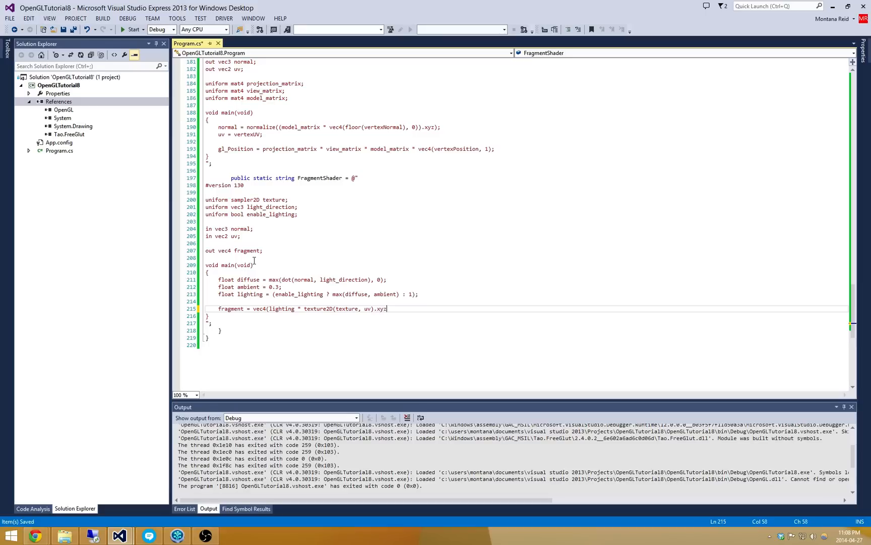
pyautogui.write(', 0.5);')
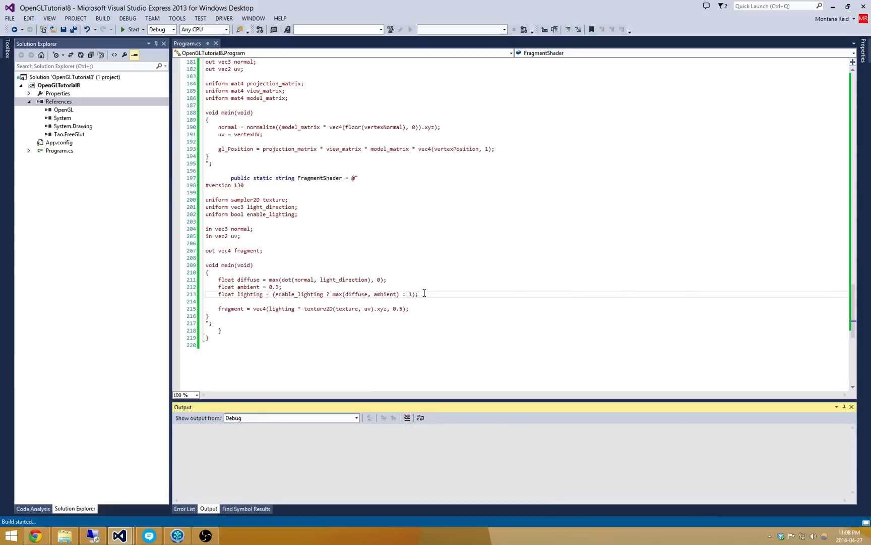
# Run the program to watch the translucent stained-glass cube rotate
pyautogui.click(129, 29)
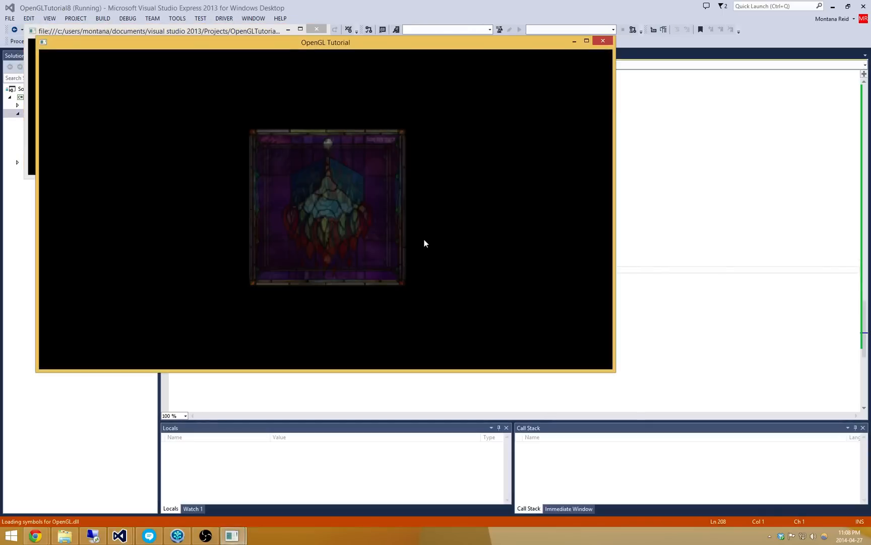
pyautogui.moveTo(473, 242)
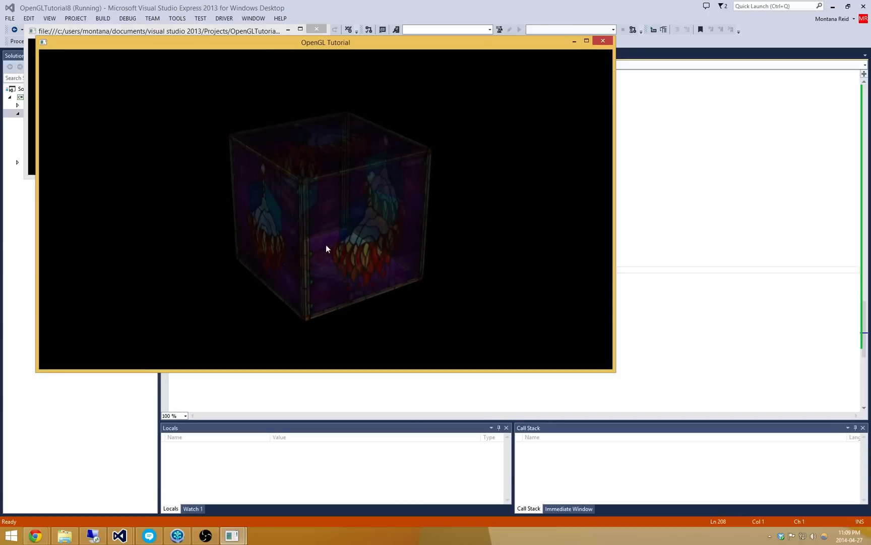
pyautogui.moveTo(424, 336)
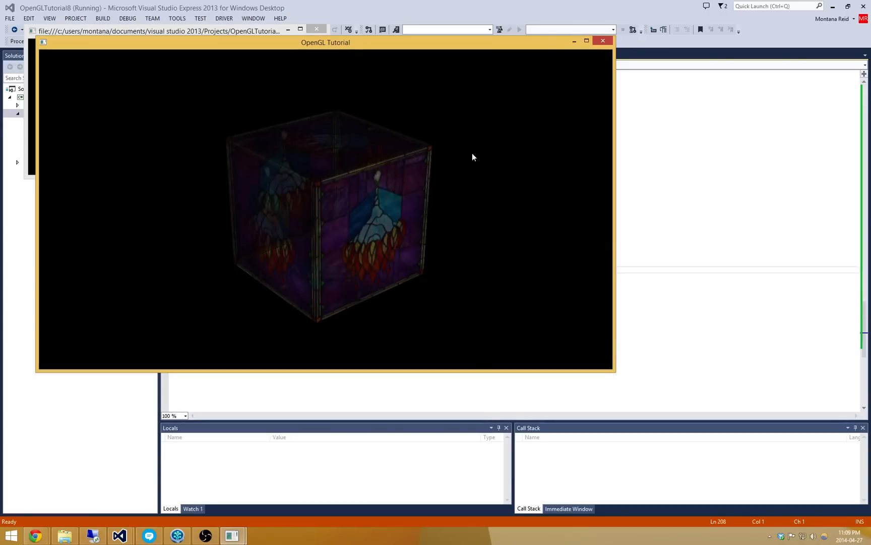
pyautogui.moveTo(438, 248)
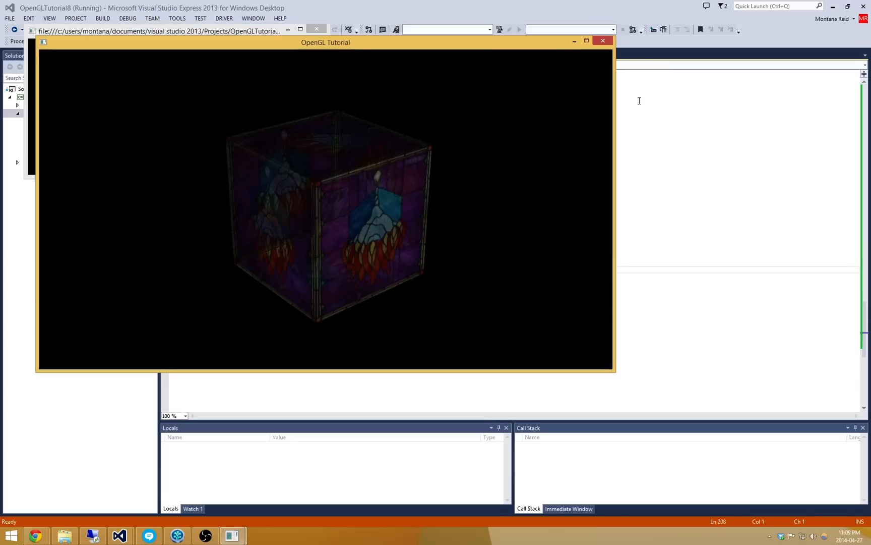
pyautogui.moveTo(603, 42)
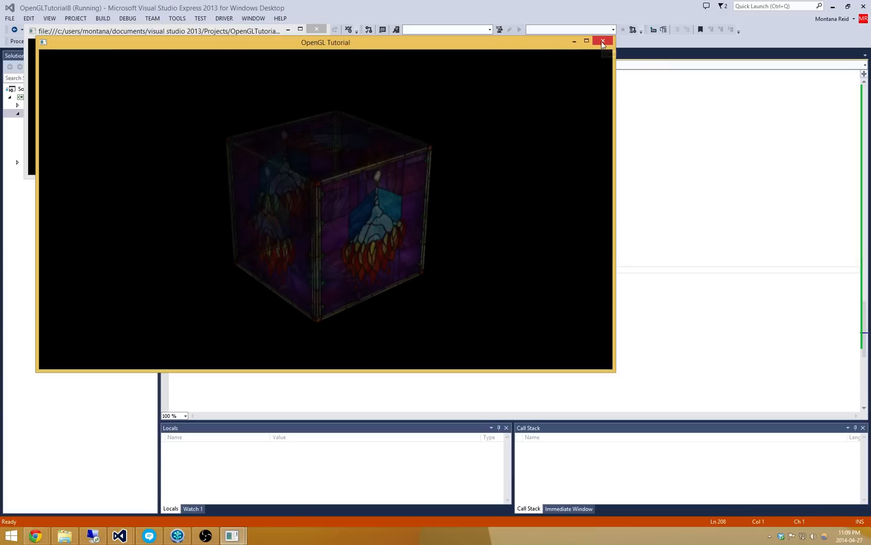
pyautogui.moveTo(298, 254)
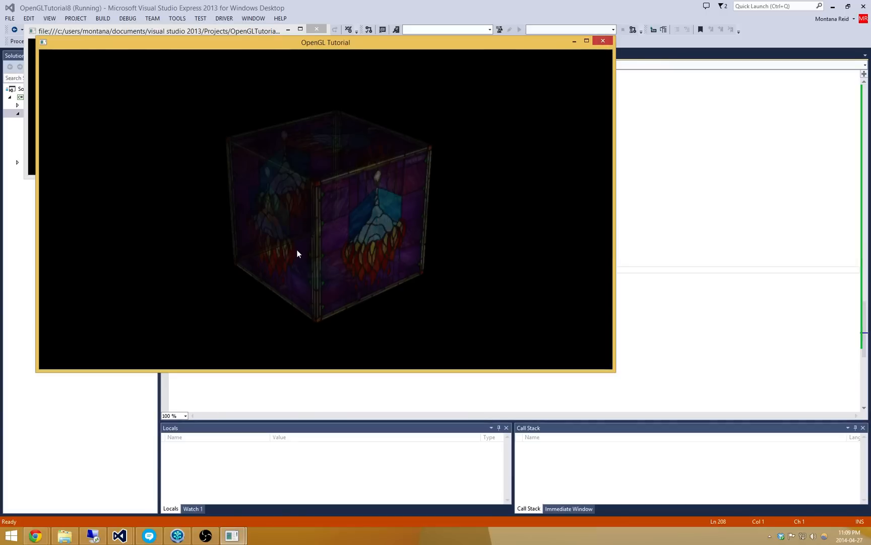
pyautogui.moveTo(603, 41)
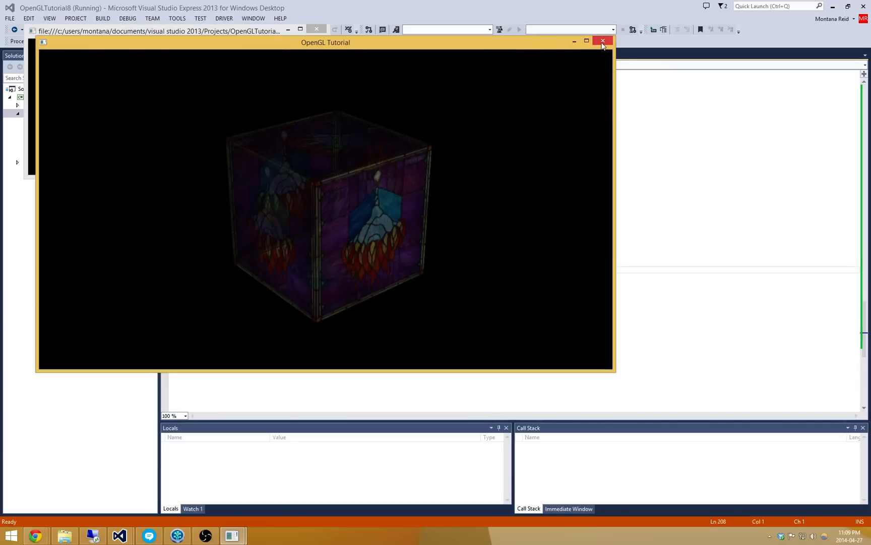
# Close the running cube and append alpha = true to the bool field declarations
pyautogui.click(603, 40)
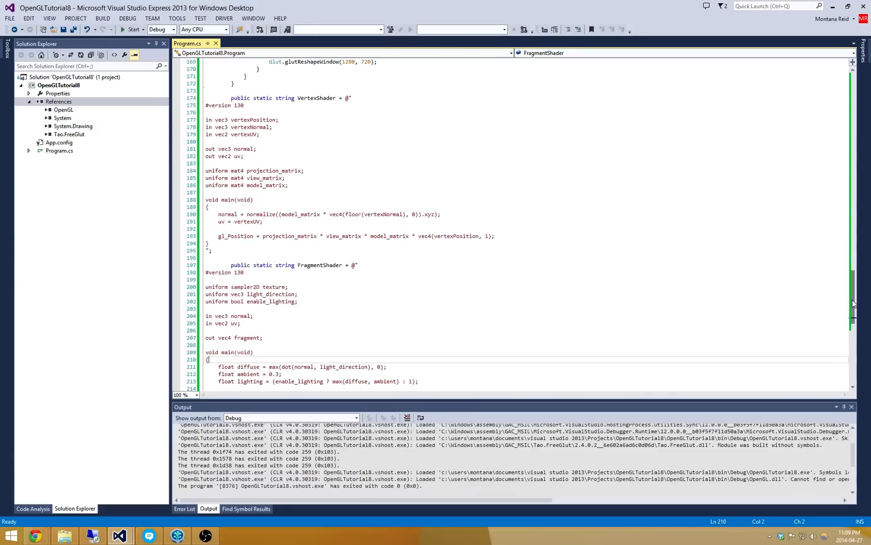
pyautogui.scroll(3)
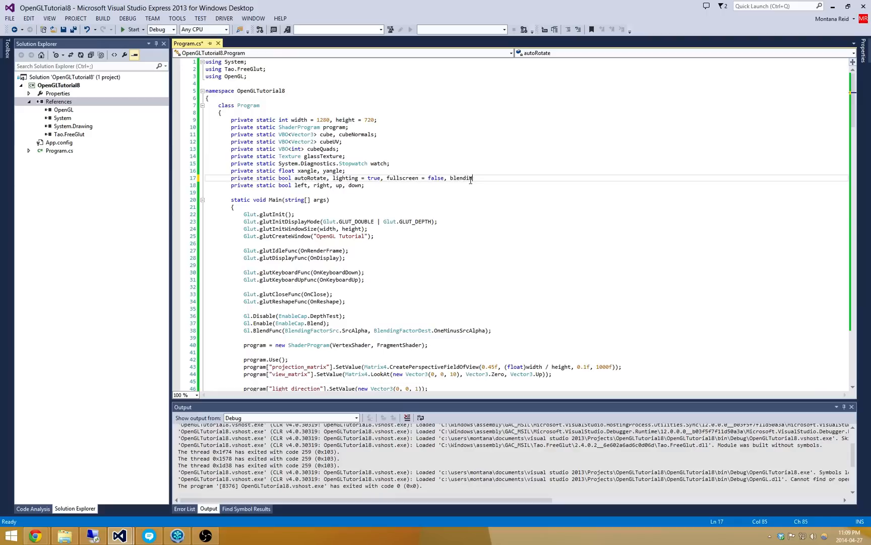
pyautogui.write('g')
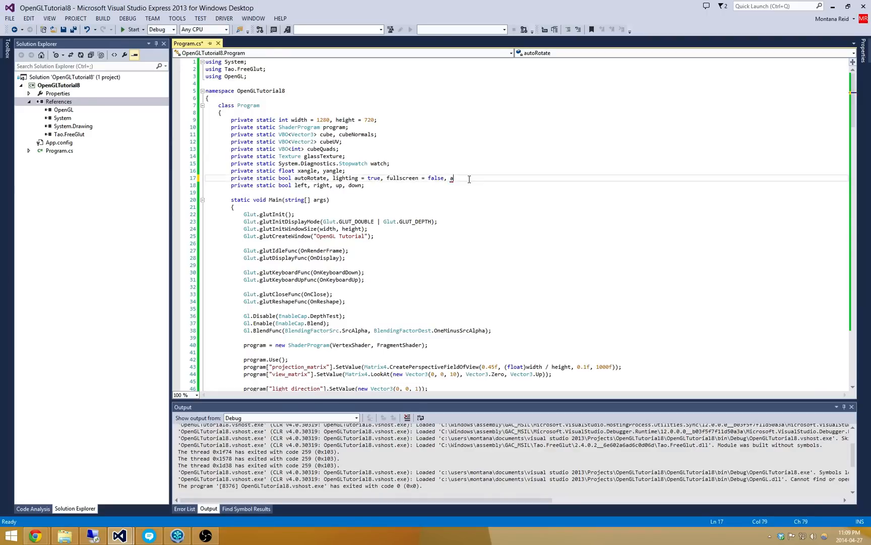
pyautogui.write('lpha = true;')
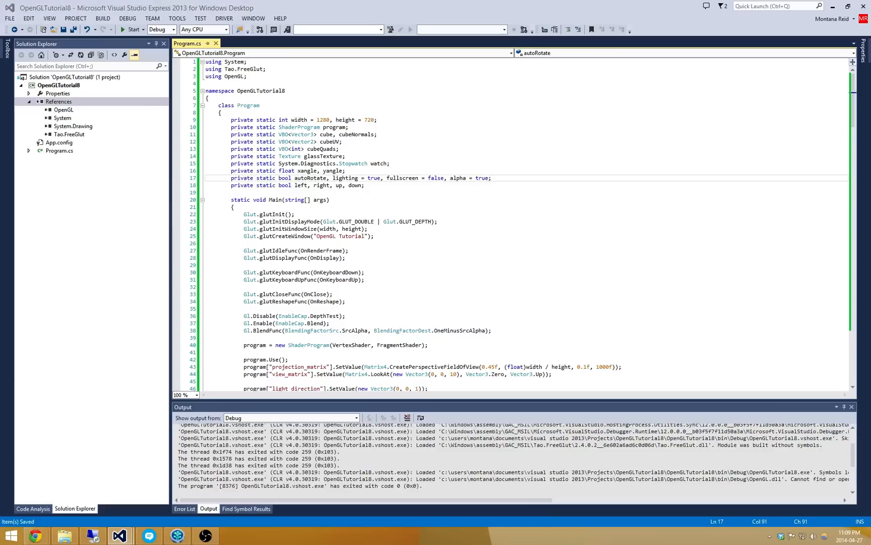
# Add an else-if branch in OnKeyboardUp that toggles alpha = !alpha on the 'b' key
pyautogui.scroll(-3)
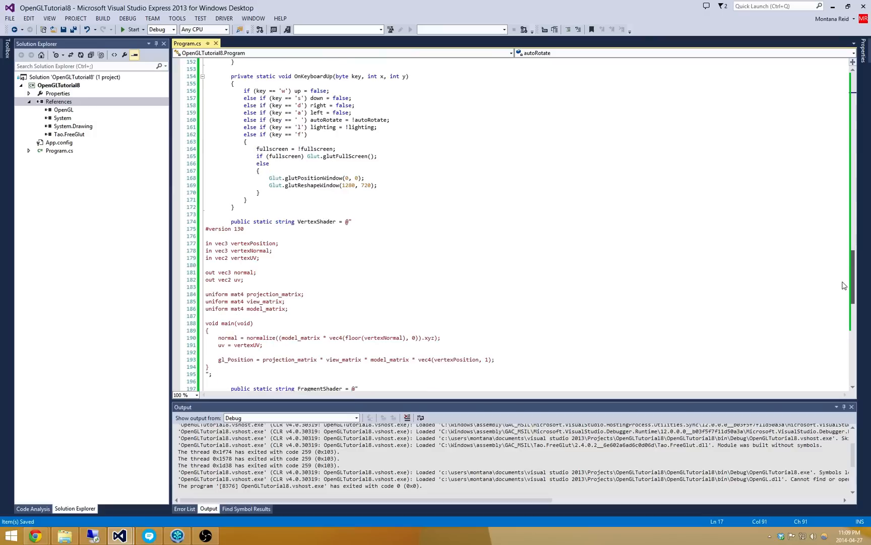
pyautogui.scroll(3)
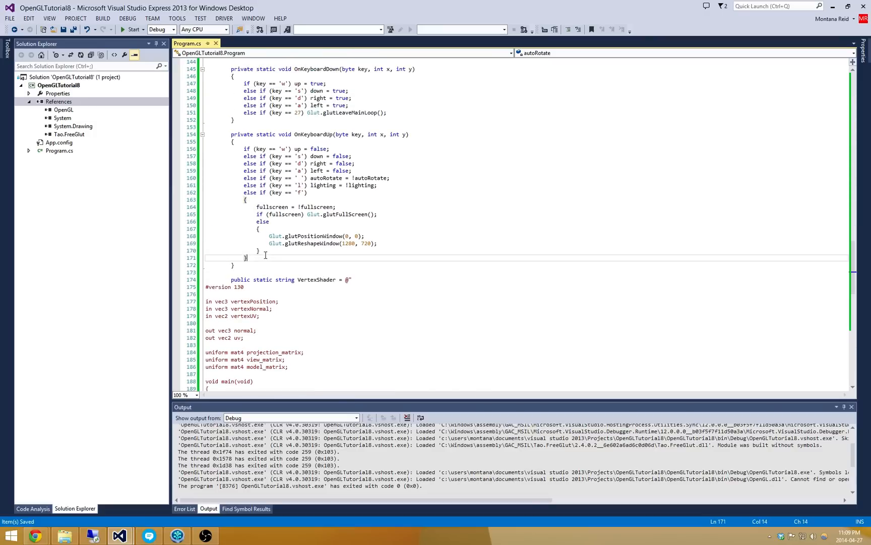
pyautogui.write("else if (key == 'b")
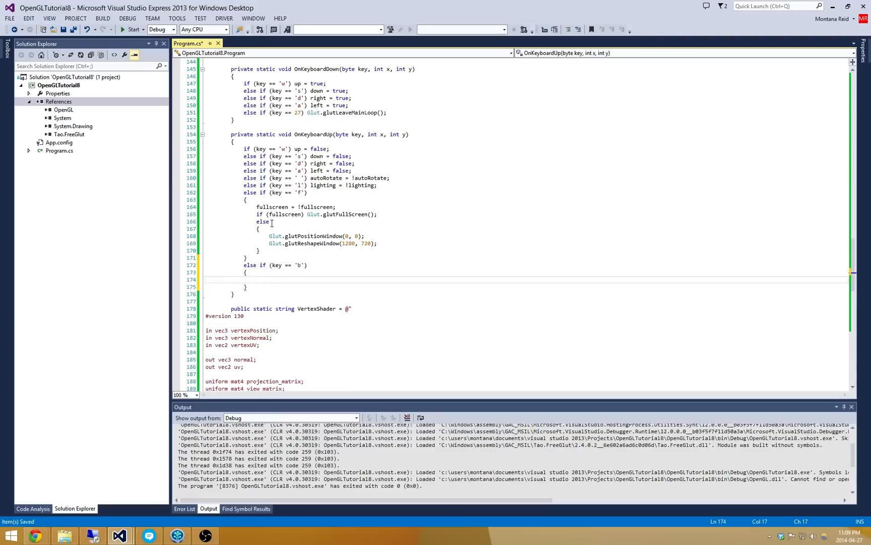
pyautogui.write('alpha =')
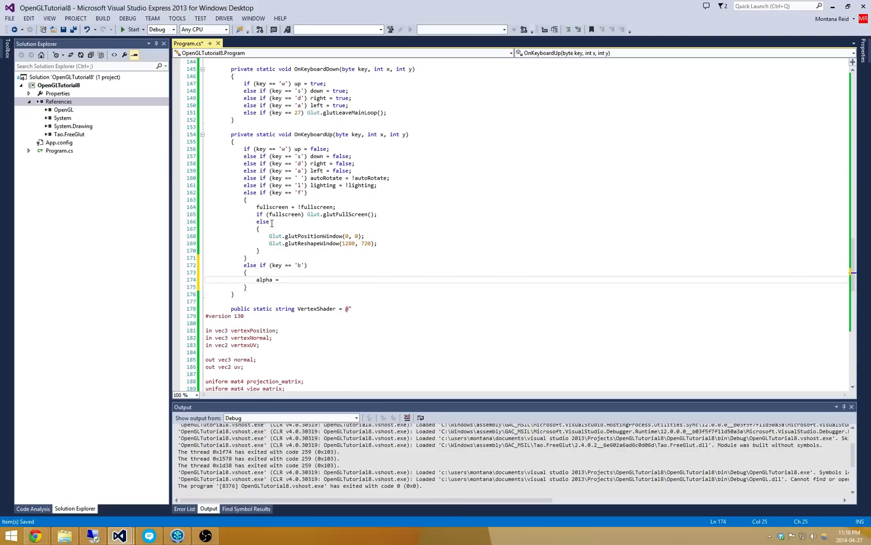
pyautogui.write('!alpha;')
pyautogui.write('if (alpha')
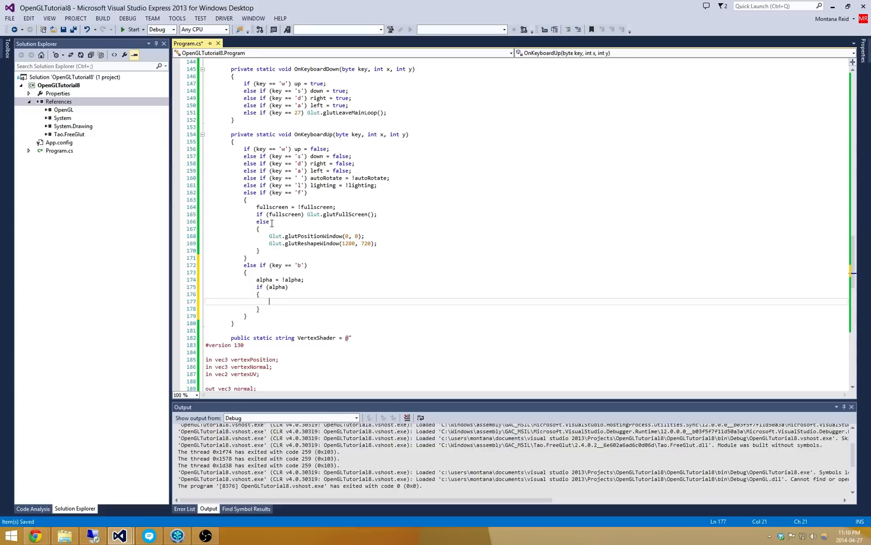
# Enable blending and disable depth testing when alpha is on, and the reverse otherwise
pyautogui.write('Gl.Enable(EnableCap.Blend);')
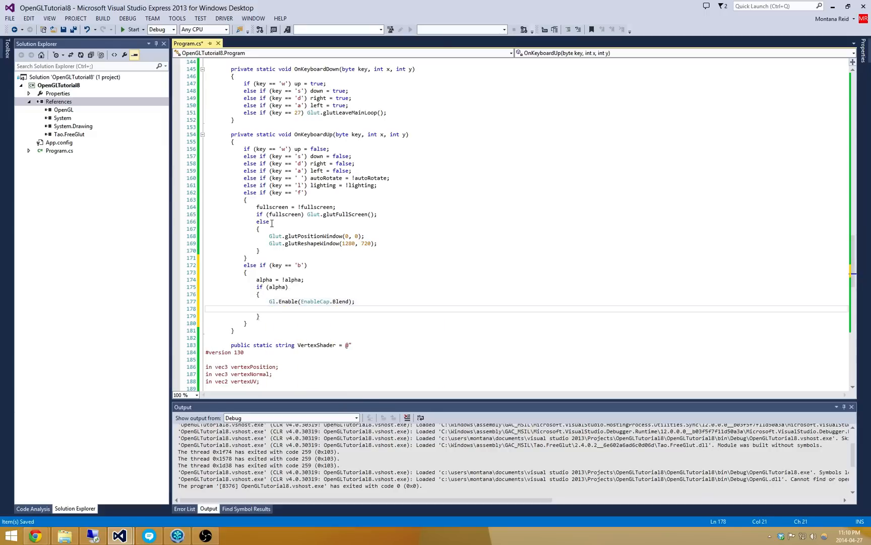
pyautogui.write('Gl.Dep')
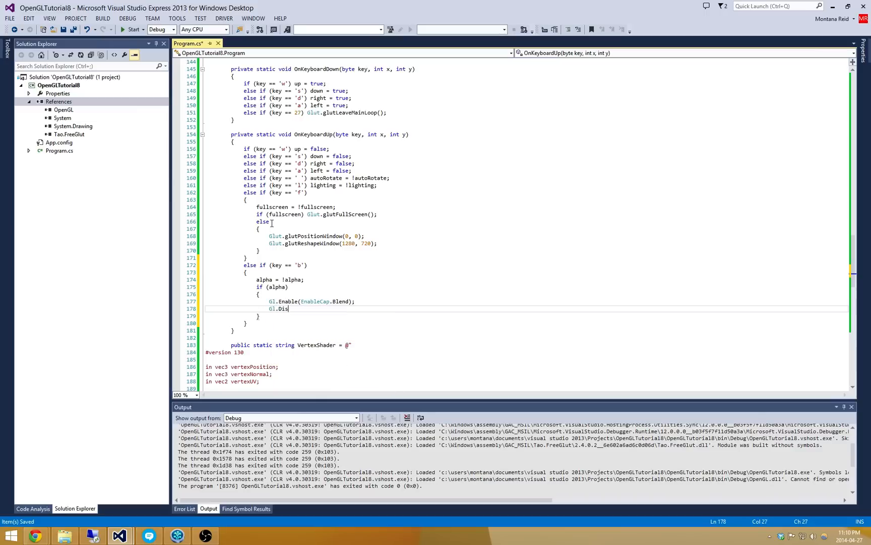
pyautogui.write('Gl.Disable(EnableCap.DepthTest);')
pyautogui.write('Gl.Enable(EnableCap.DepthTest);')
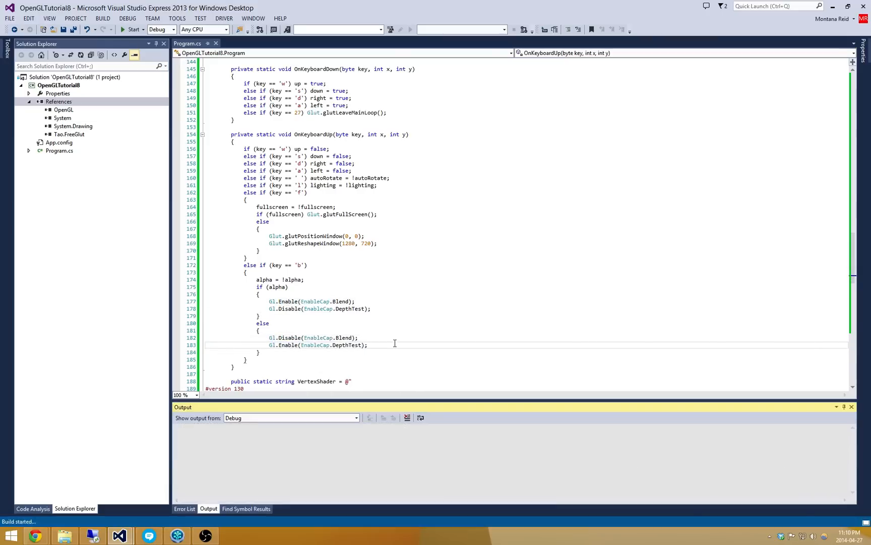
pyautogui.click(131, 29)
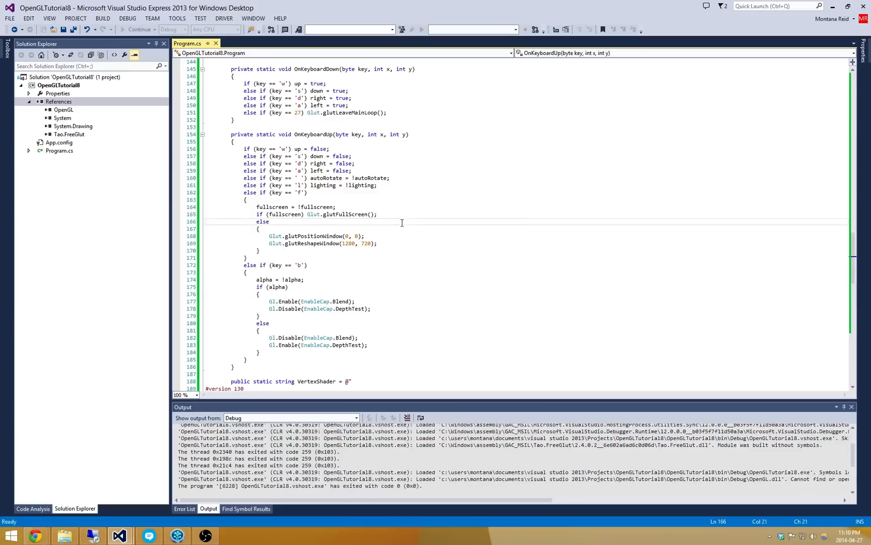
# Select the FragmentShader's 0.5 alpha value, then scroll back to the top of Program.cs
pyautogui.scroll(-3)
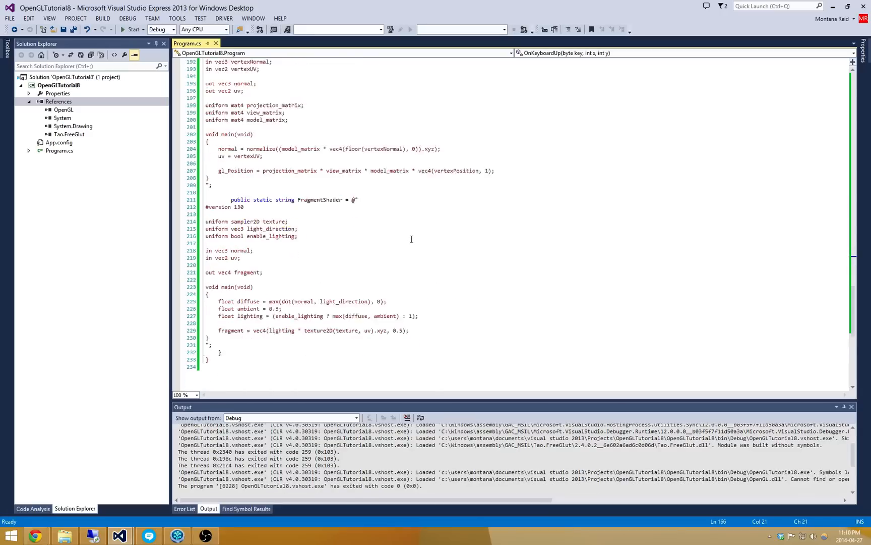
pyautogui.scroll(-3)
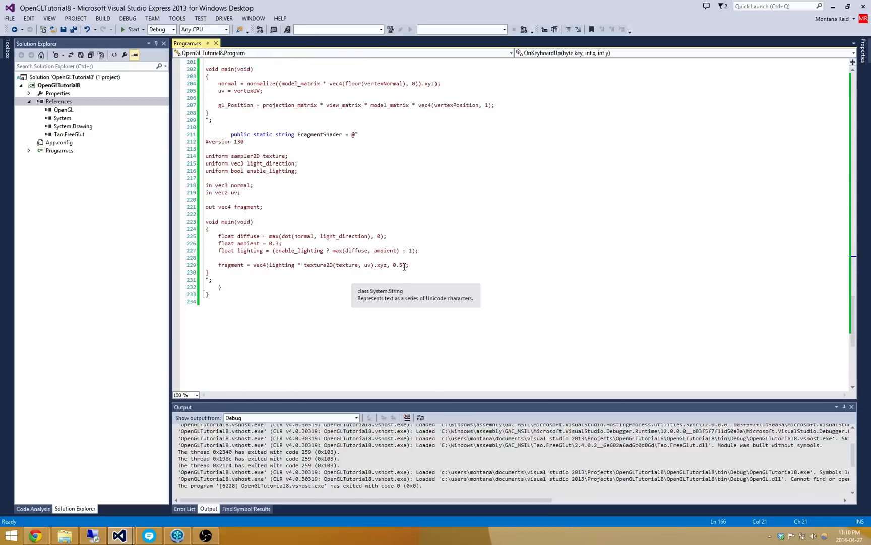
pyautogui.doubleClick(398, 265)
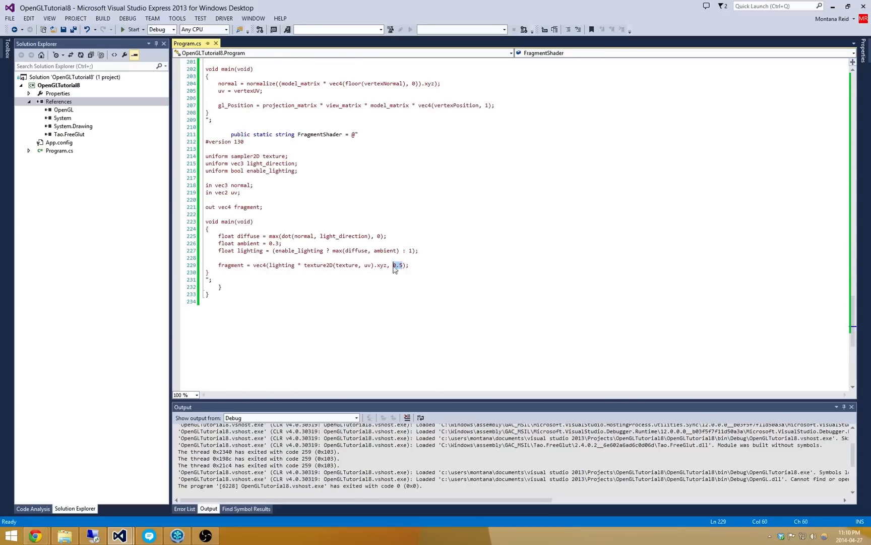
pyautogui.scroll(3)
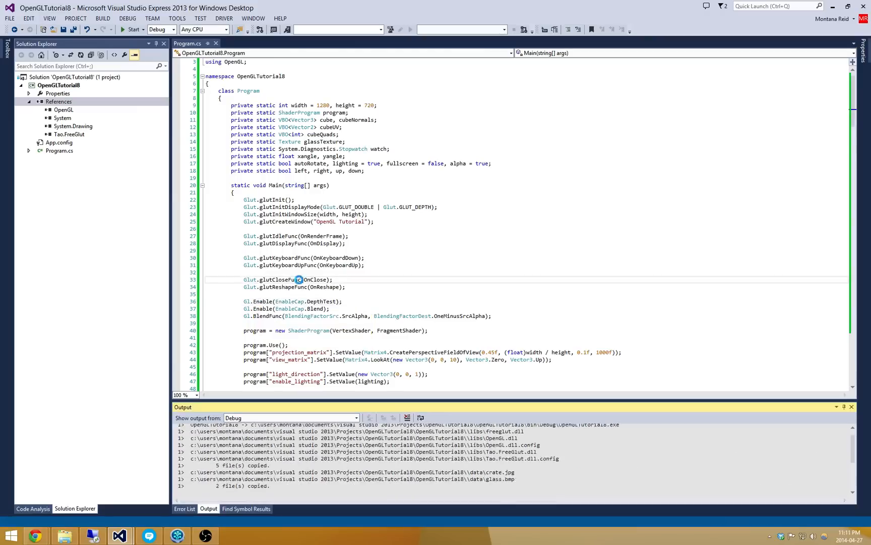
# Launch the OpenGL Tutorial from Visual Studio to view the translucent stained-glass cube
pyautogui.click(132, 29)
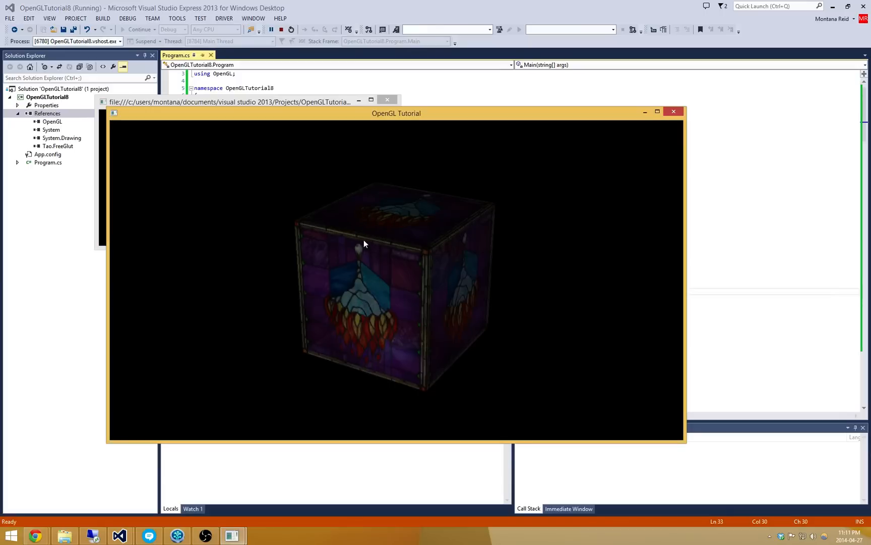
pyautogui.moveTo(351, 343)
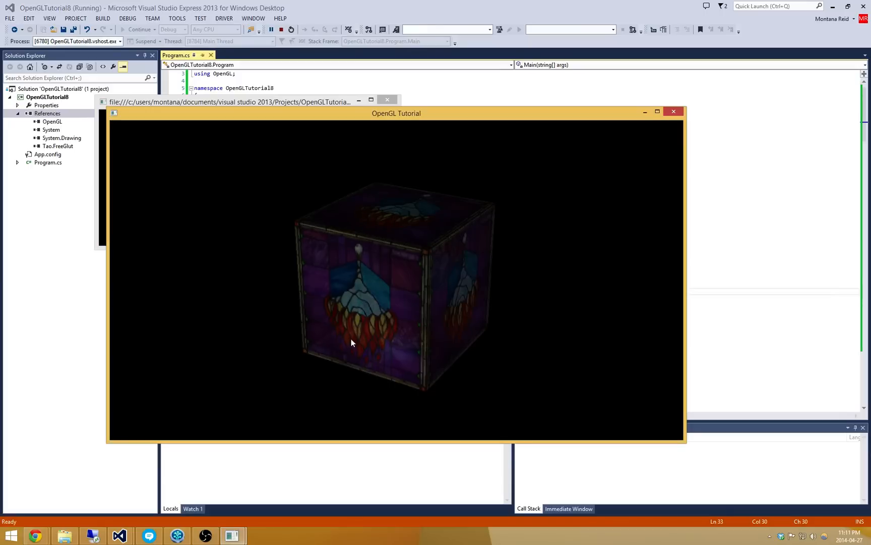
pyautogui.moveTo(310, 356)
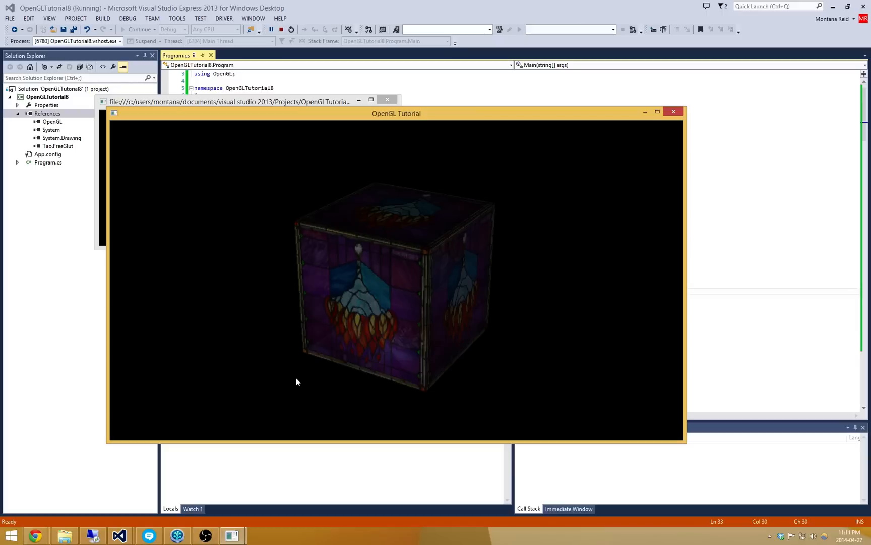
pyautogui.moveTo(318, 228)
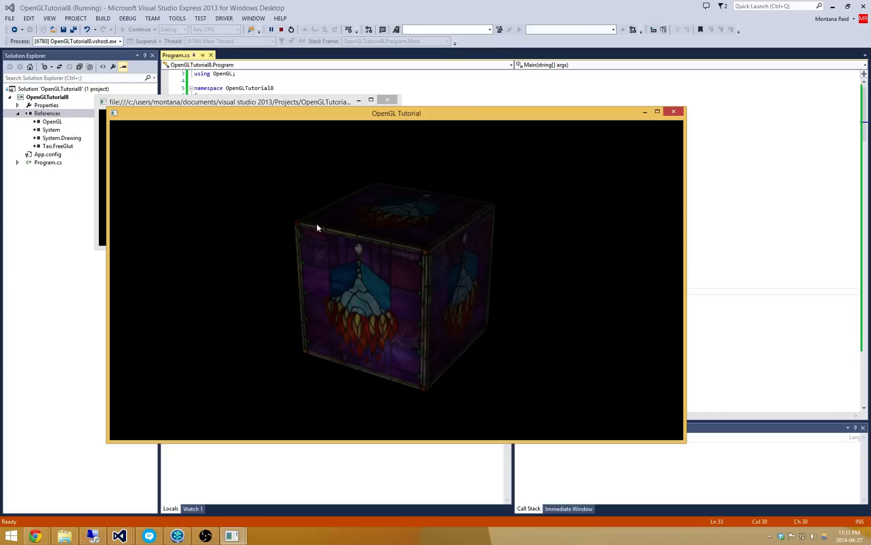
pyautogui.moveTo(330, 251)
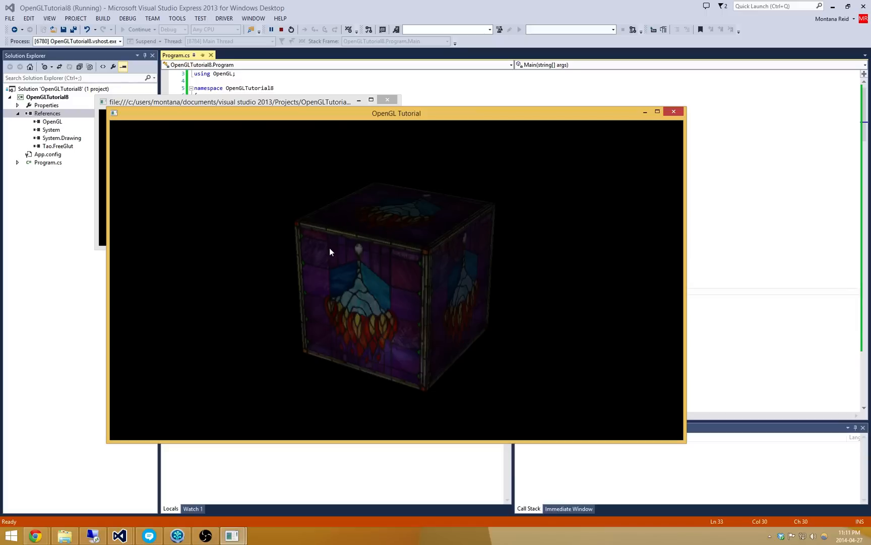
pyautogui.moveTo(432, 371)
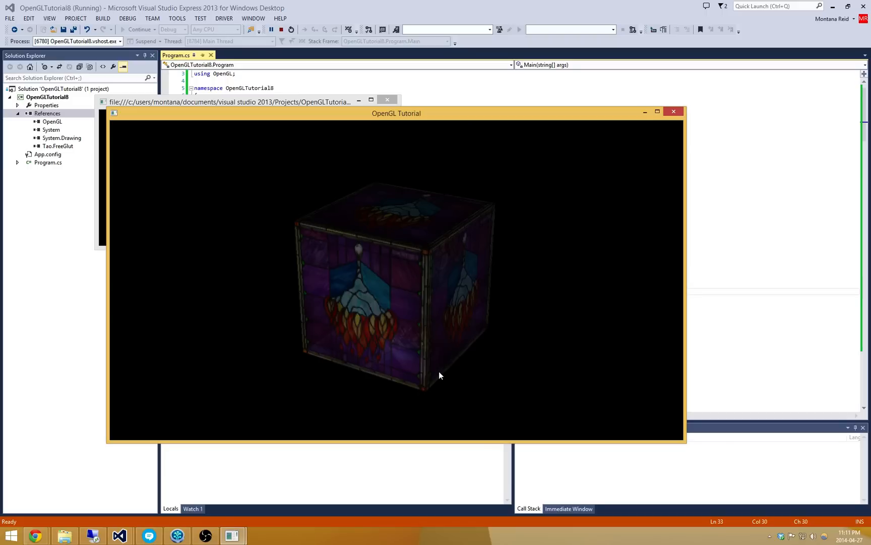
pyautogui.moveTo(397, 400)
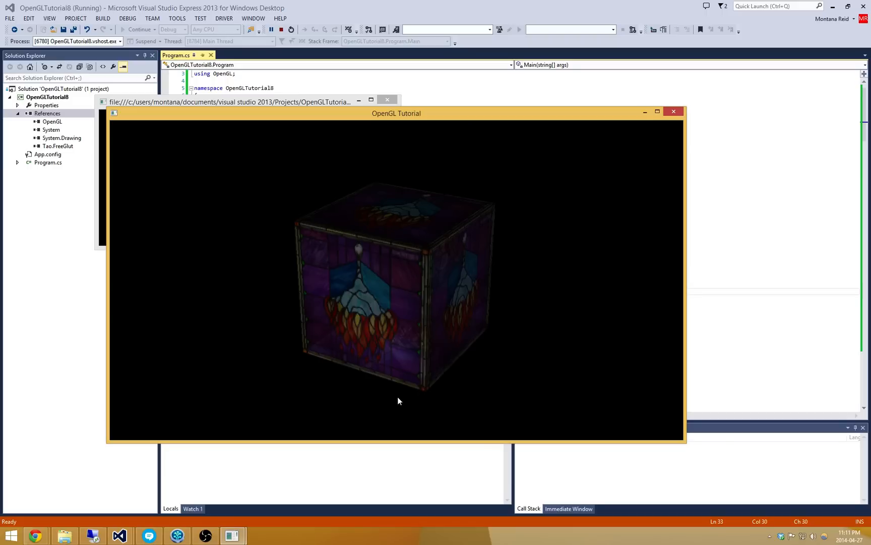
pyautogui.moveTo(430, 394)
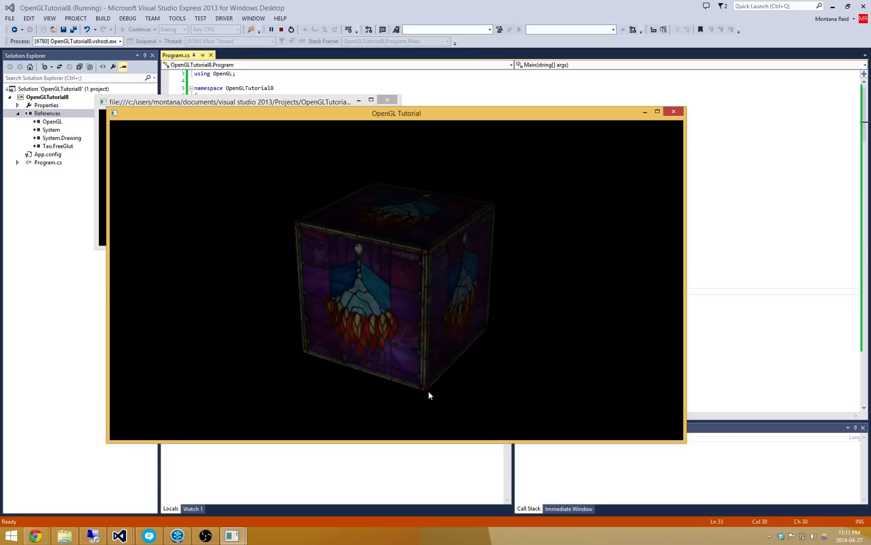
pyautogui.moveTo(422, 317)
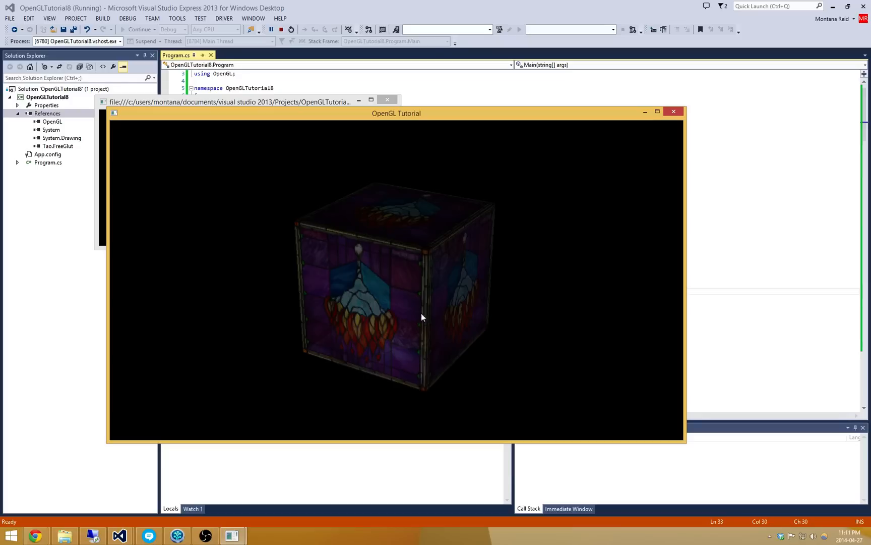
pyautogui.moveTo(385, 379)
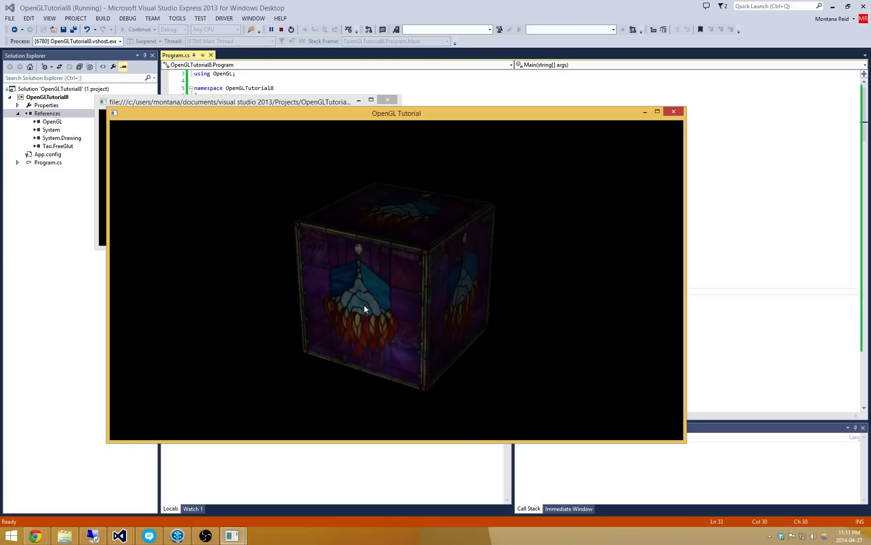
pyautogui.moveTo(298, 233)
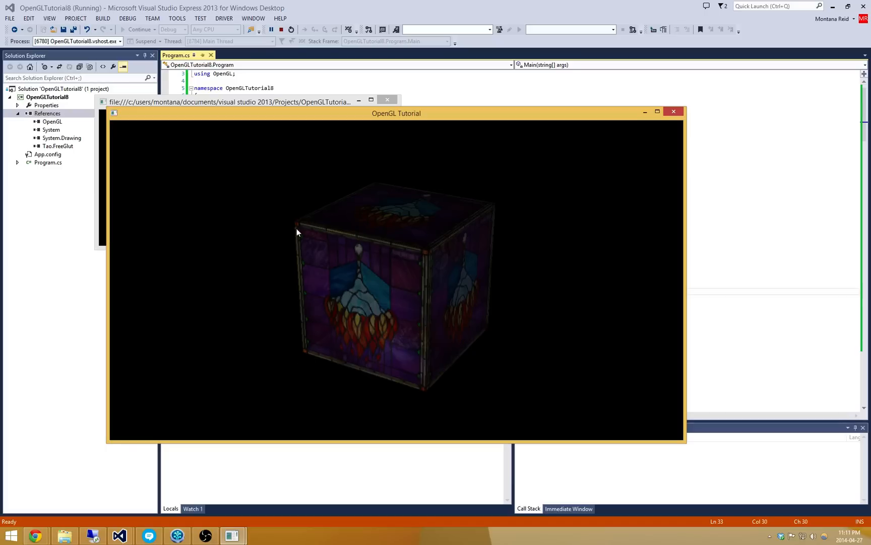
pyautogui.moveTo(327, 338)
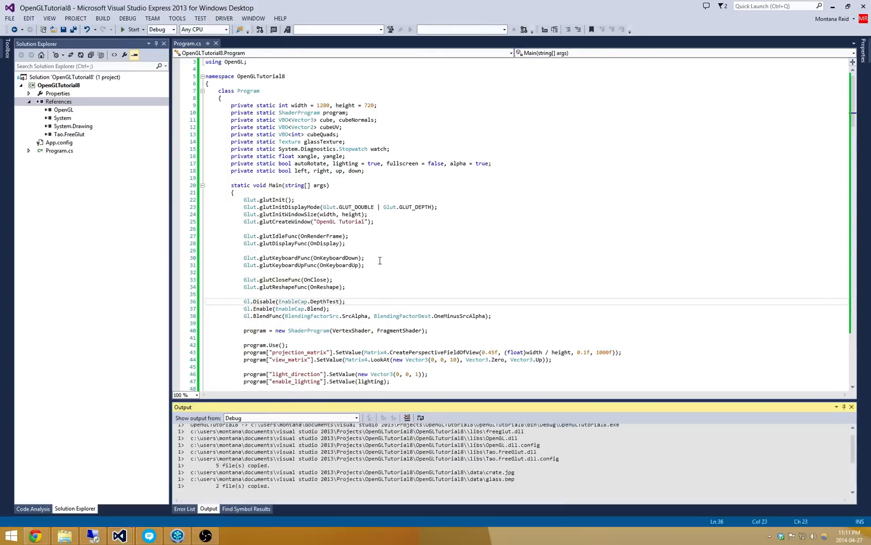
pyautogui.click(130, 28)
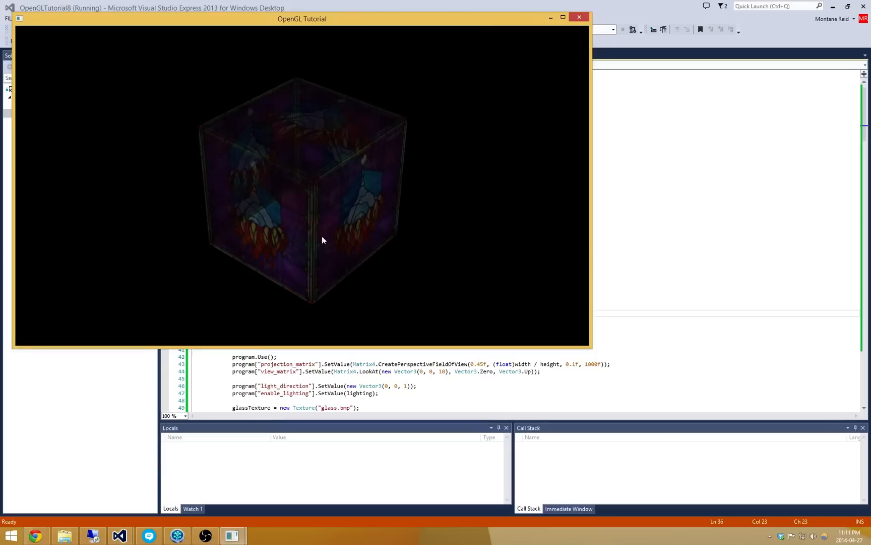
pyautogui.moveTo(257, 120)
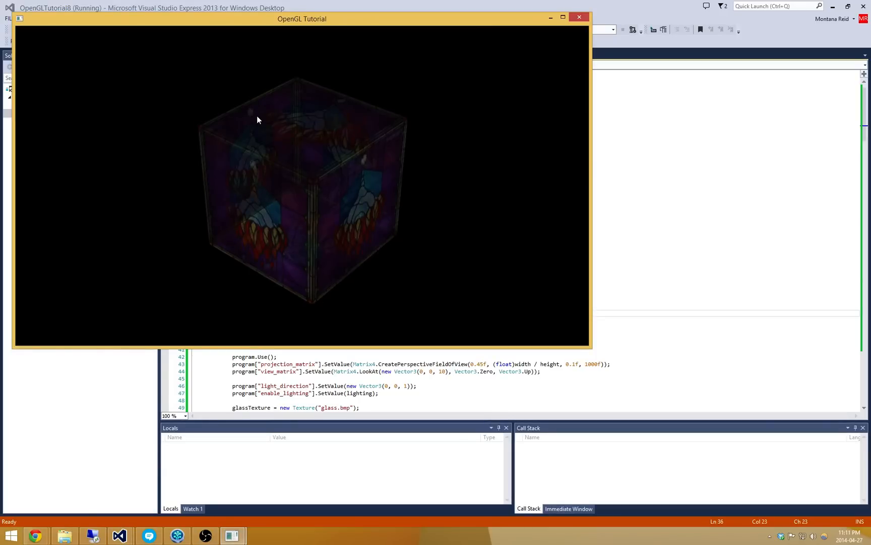
pyautogui.moveTo(316, 280)
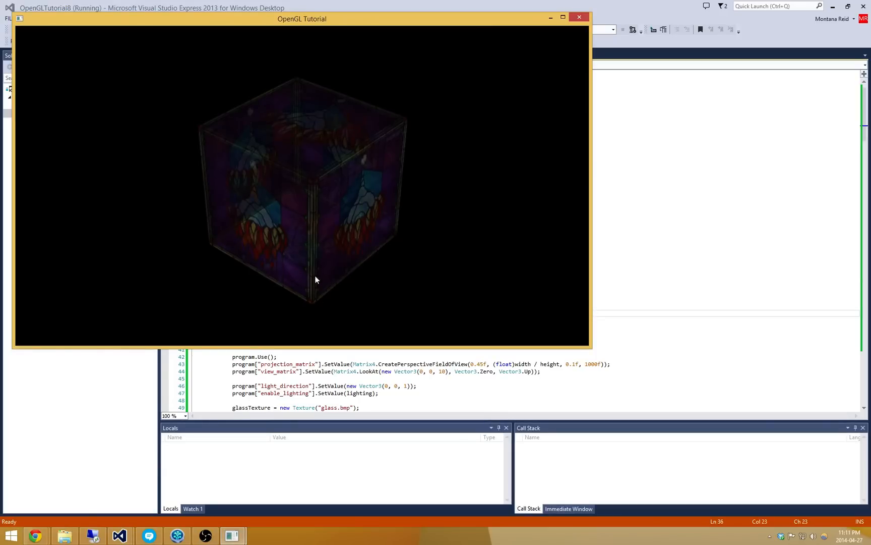
pyautogui.click(579, 17)
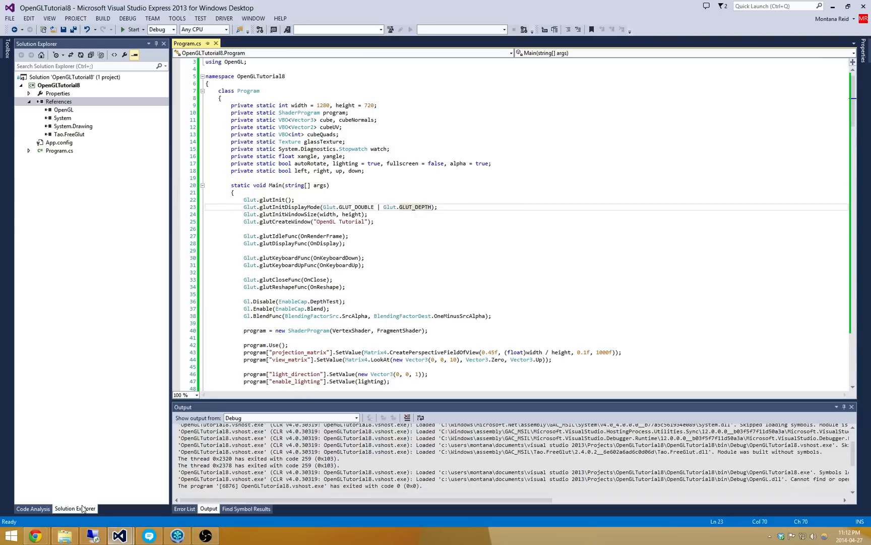
pyautogui.moveTo(206, 535)
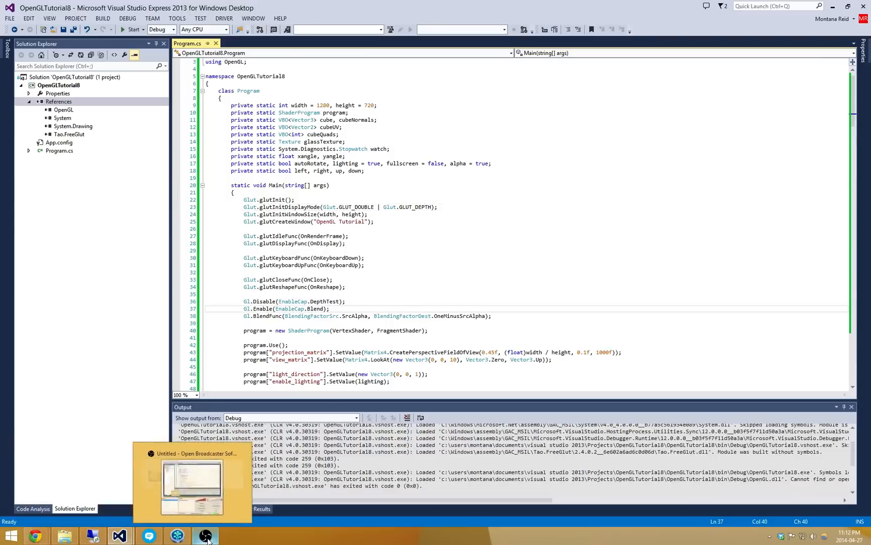